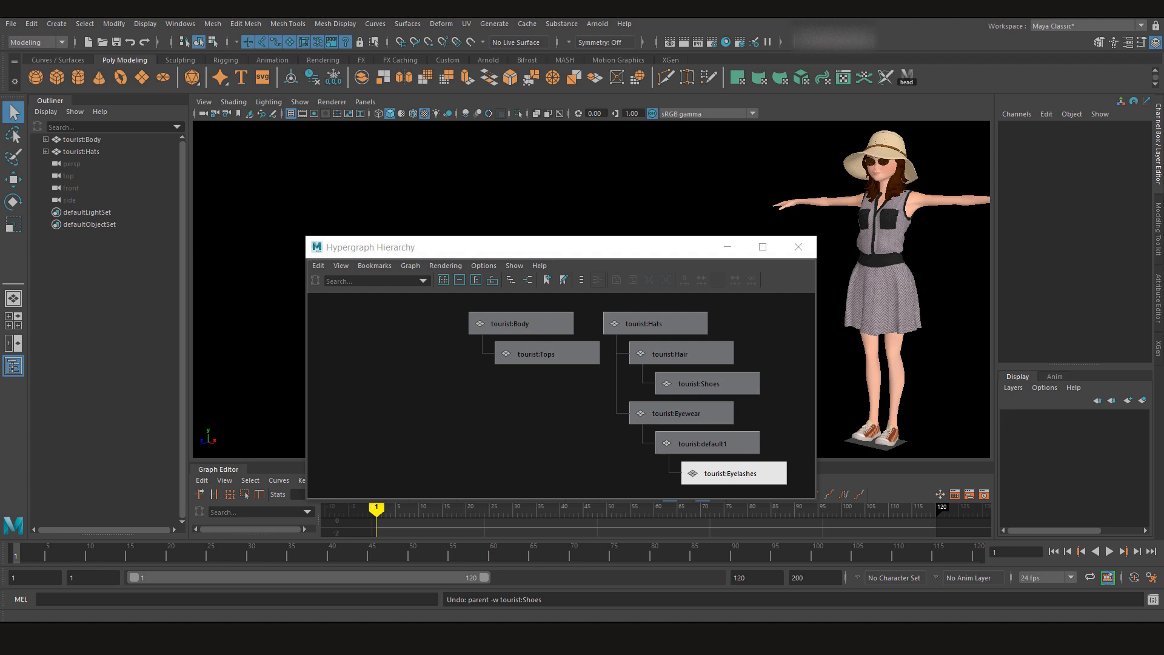
mouse_move(798, 247)
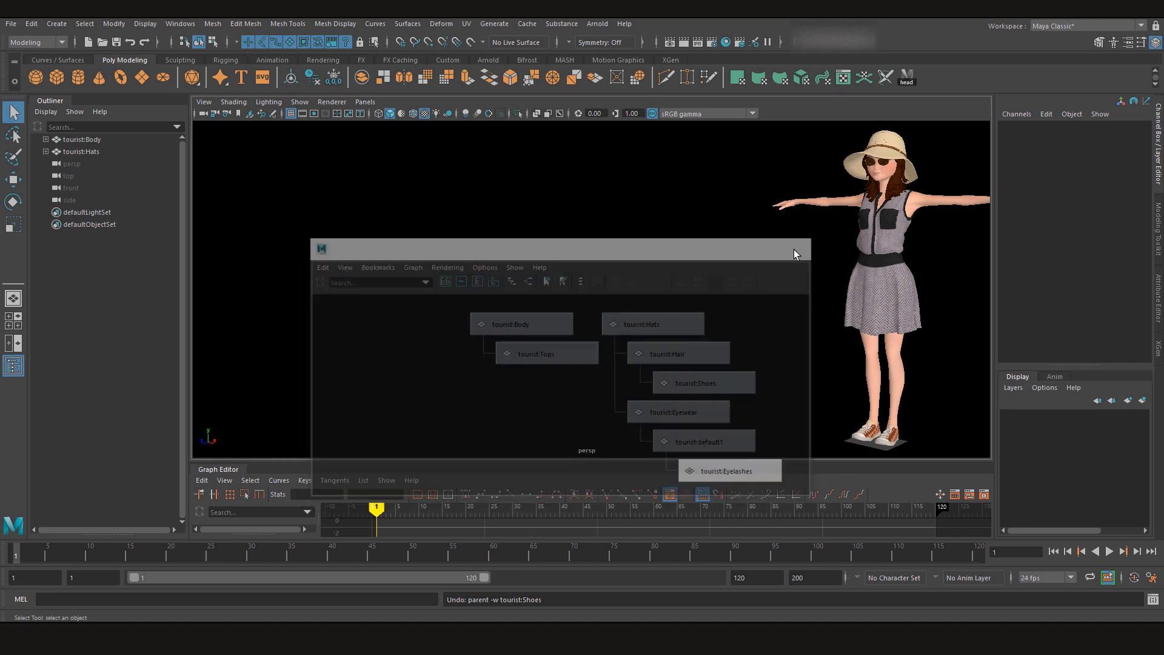
Step: Close the Hypergraph Hierarchy window showing the tourist character's nested hierarchy
click(180, 23)
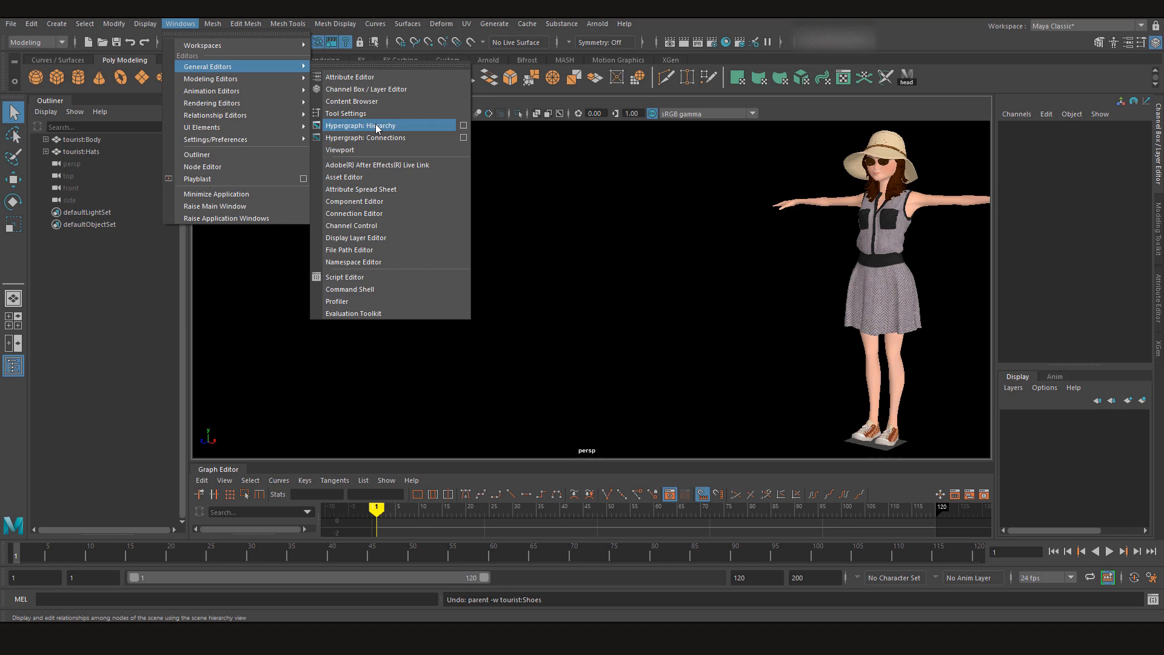
mouse_move(393, 138)
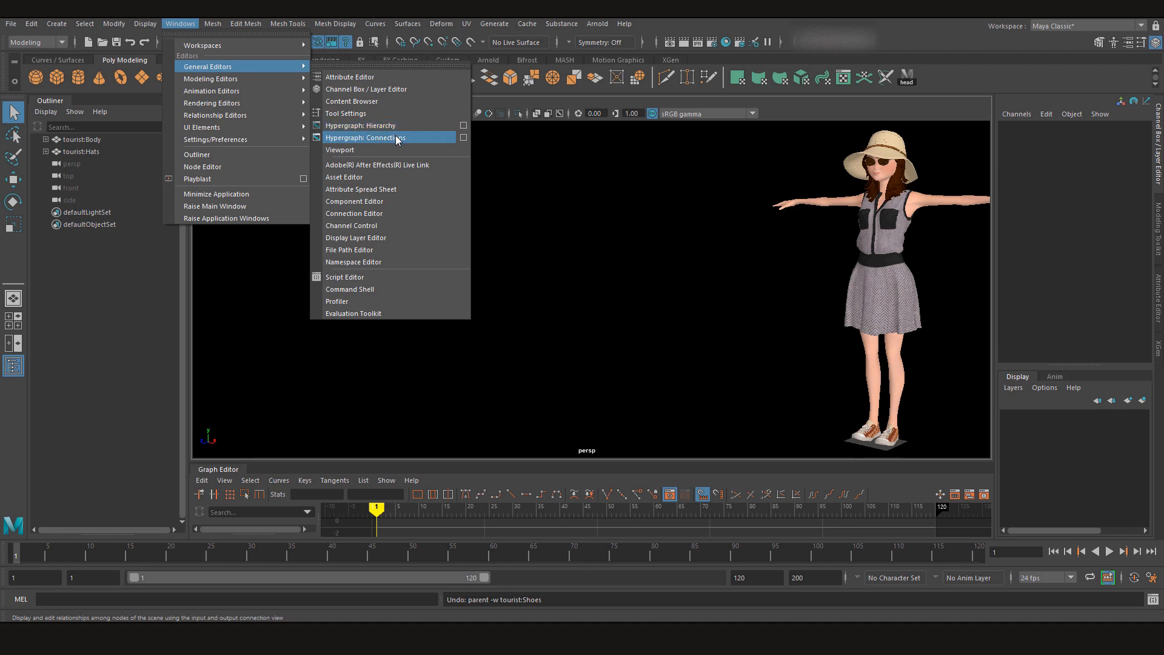
mouse_move(383, 124)
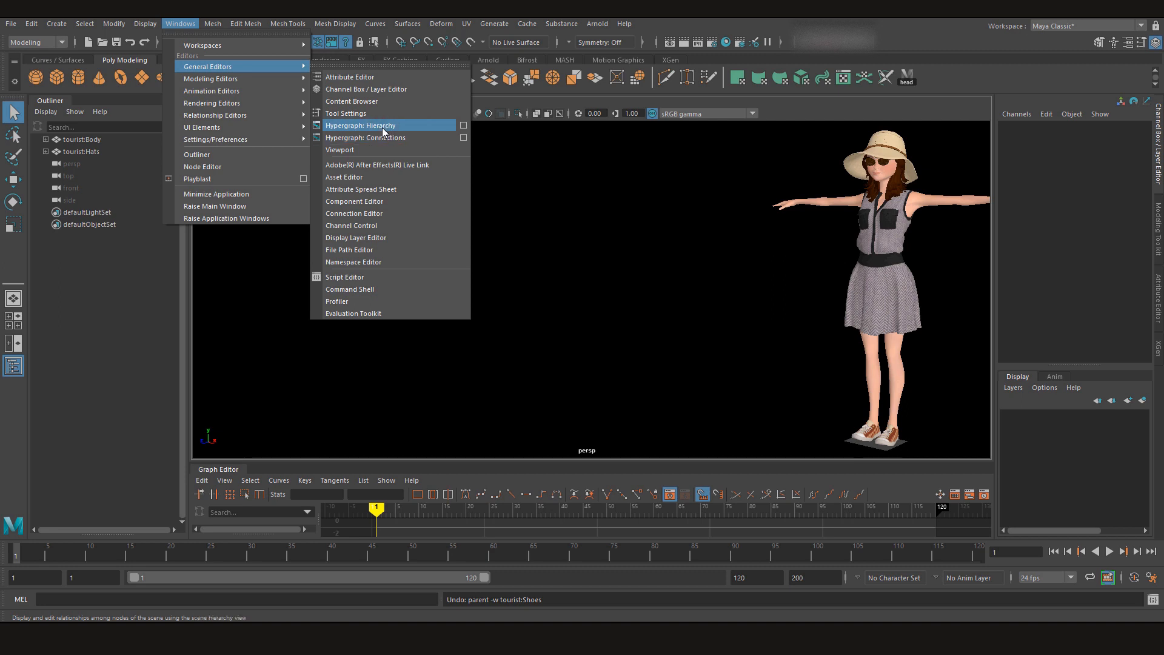
Step: Reopen Hypergraph: Hierarchy from Windows > General Editors
click(362, 125)
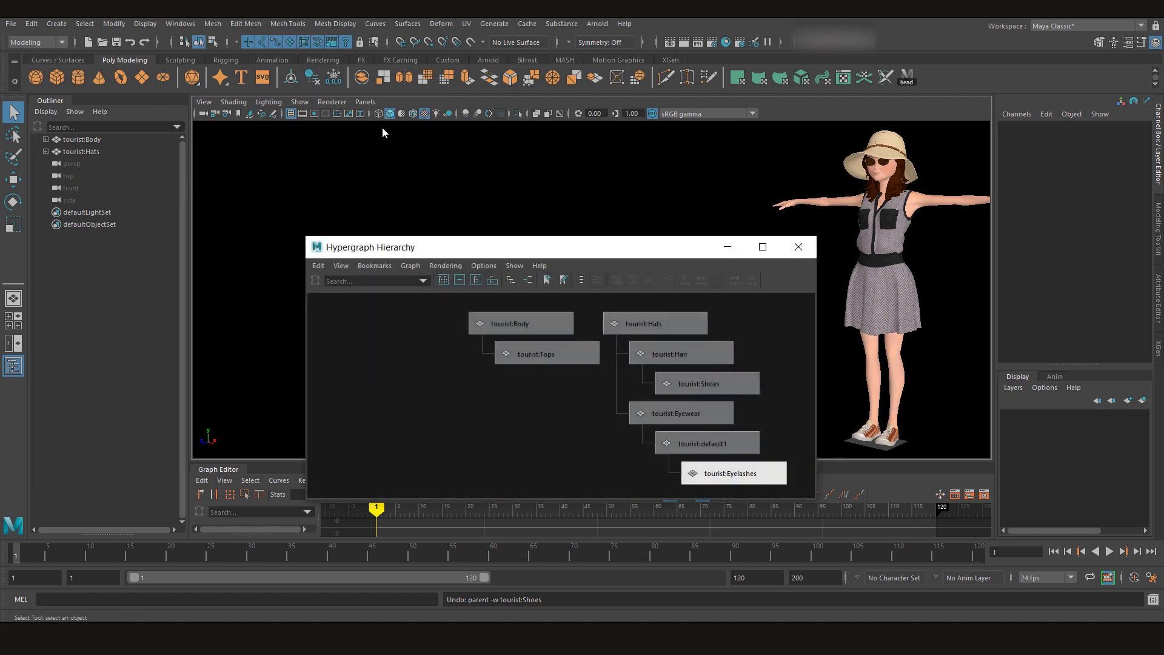
mouse_move(423, 252)
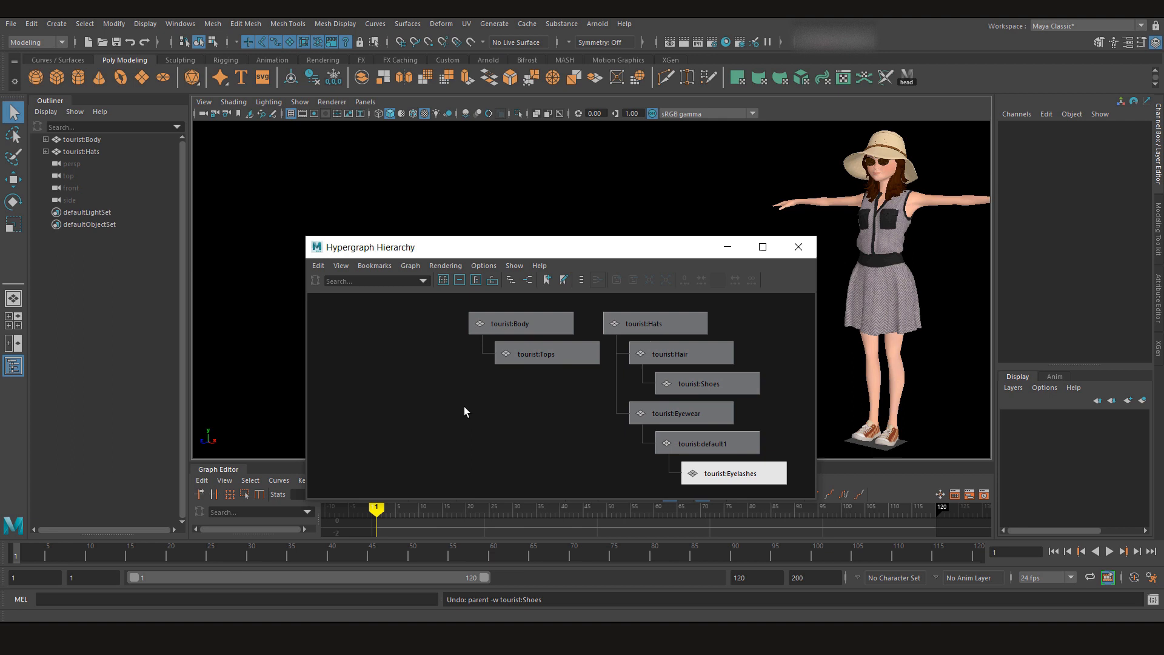
mouse_move(513, 427)
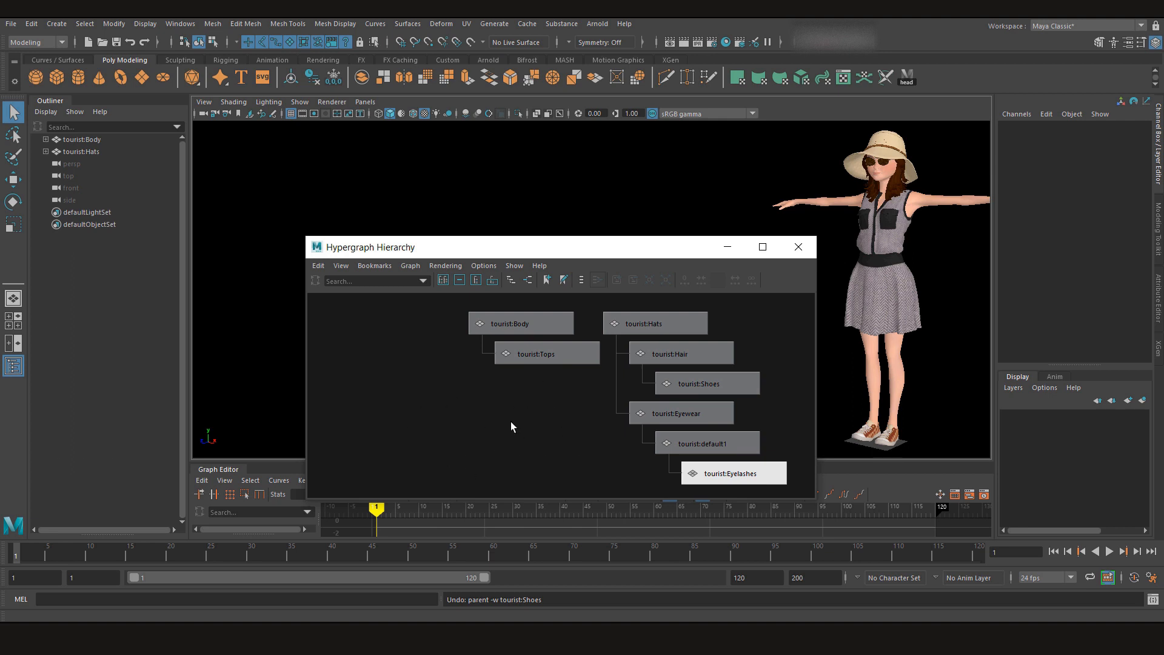
mouse_move(479, 422)
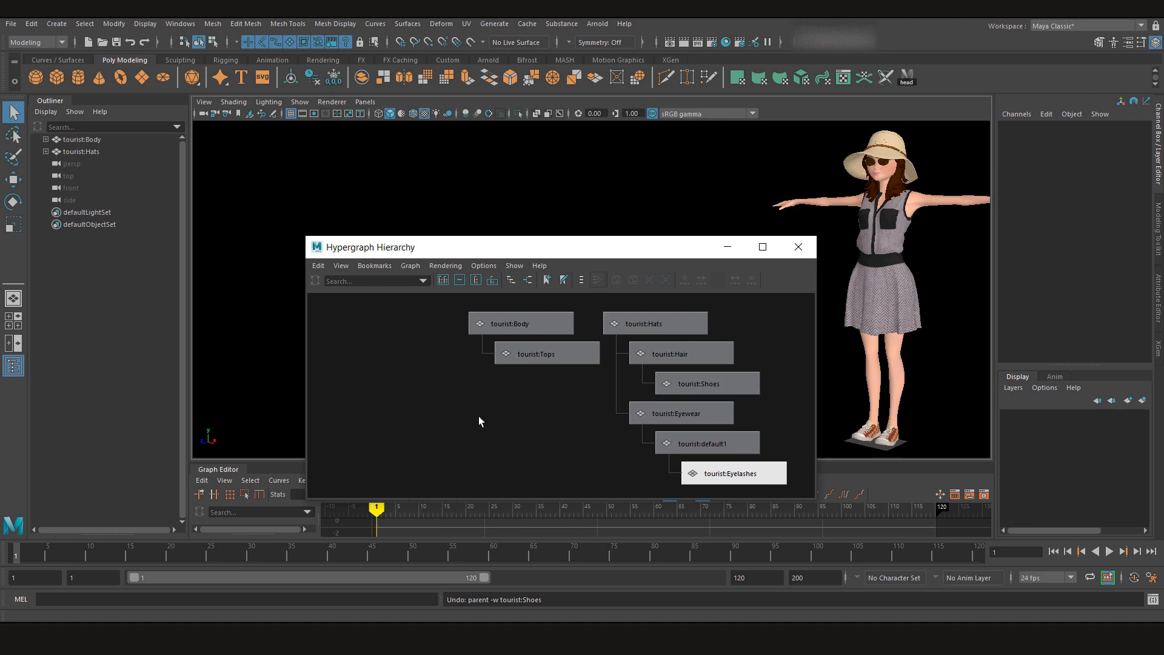
mouse_move(499, 429)
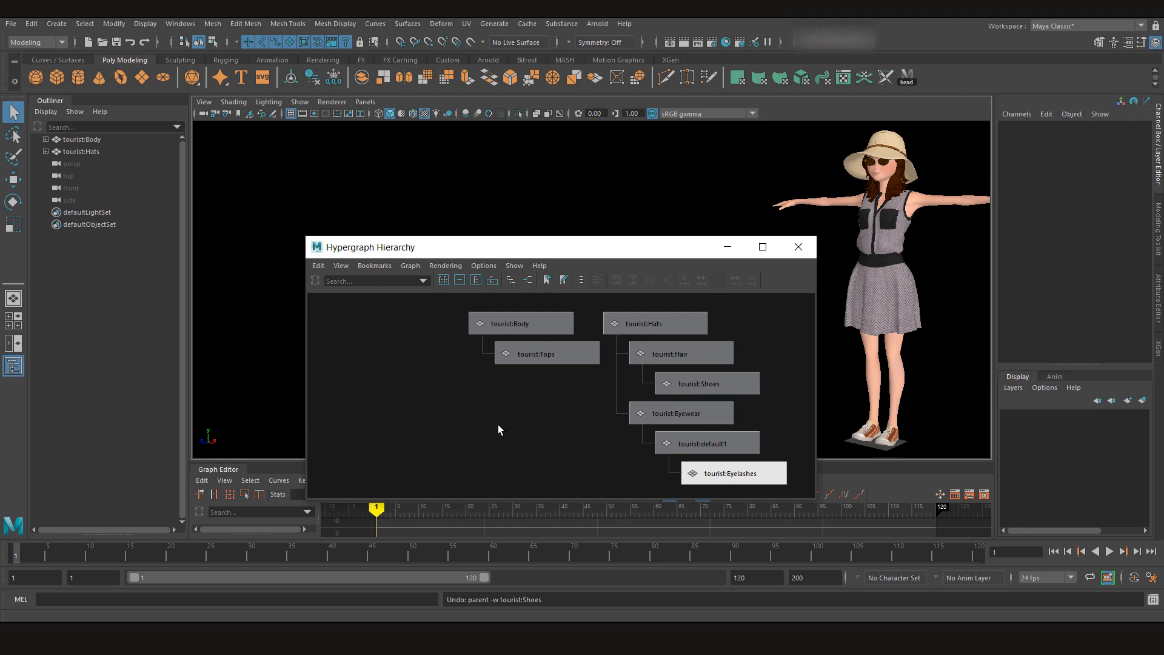
mouse_move(504, 436)
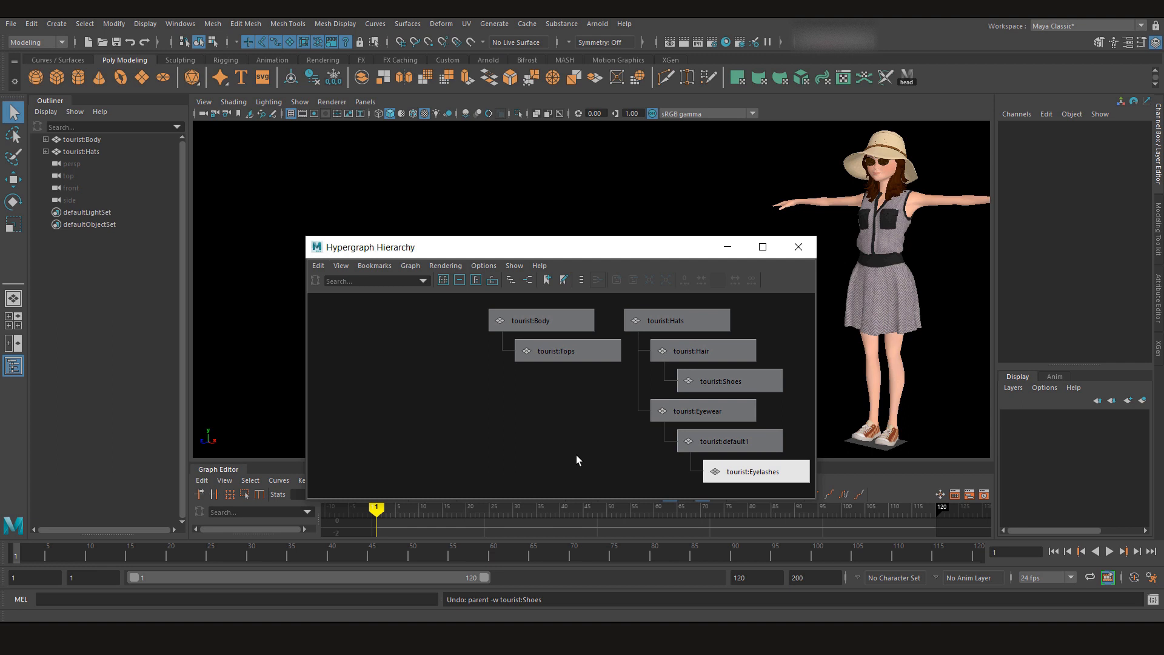
mouse_move(517, 430)
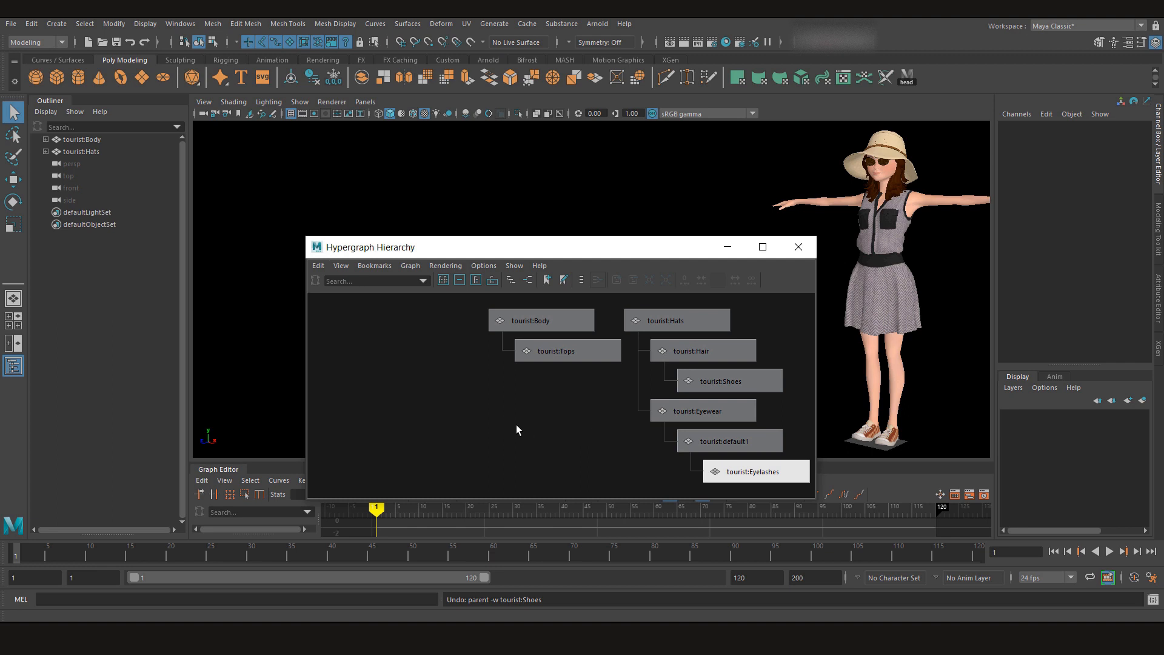
mouse_move(472, 357)
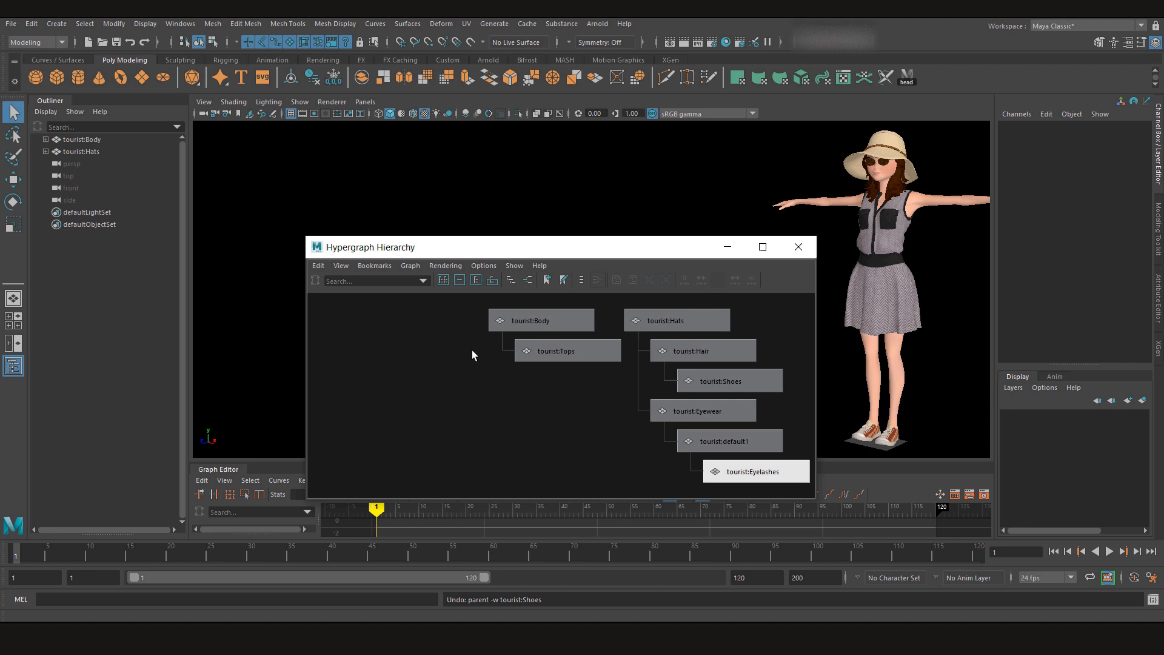
Step: Select tourist:Body, then tourist:Tops in the Hypergraph
click(542, 320)
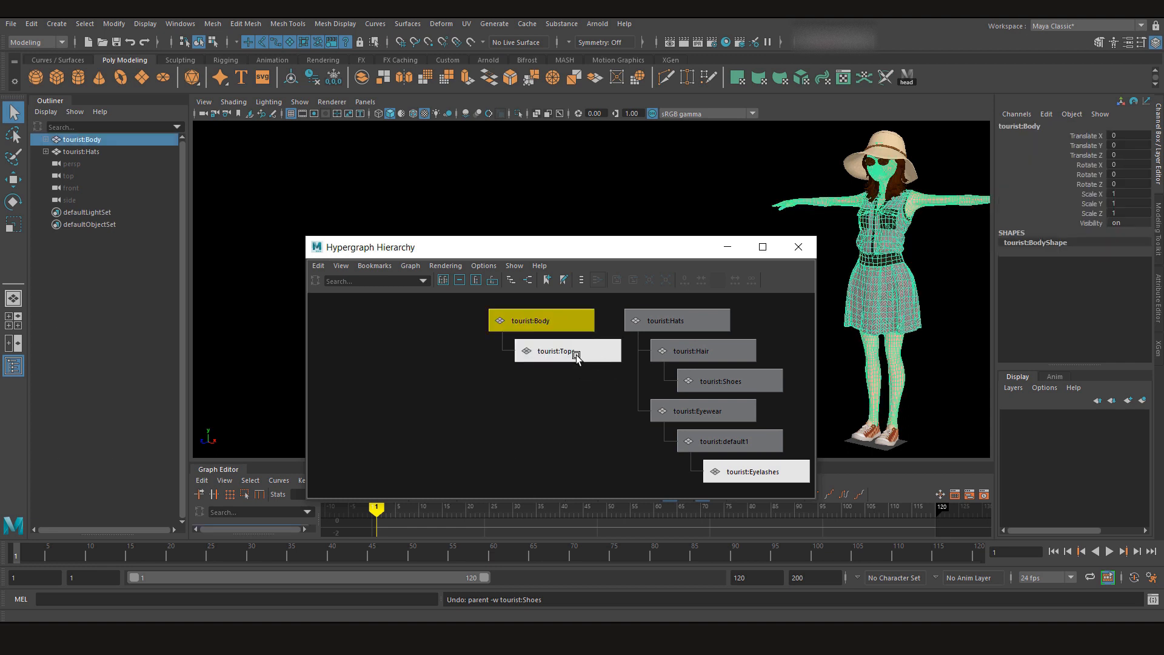
click(569, 350)
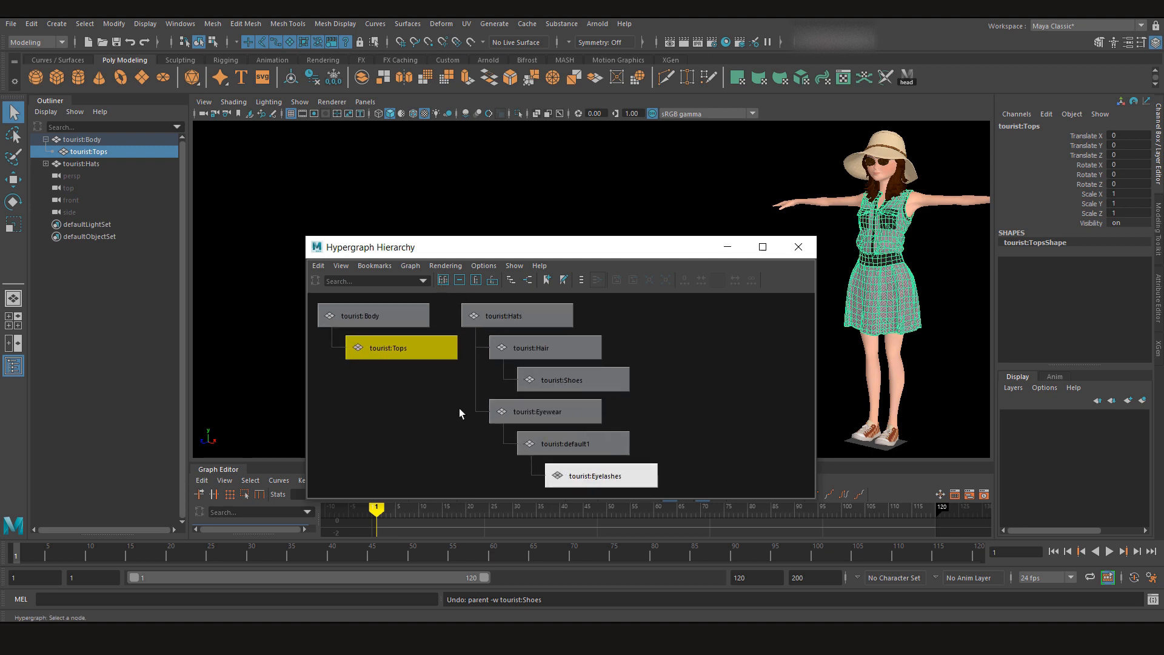
mouse_move(459, 280)
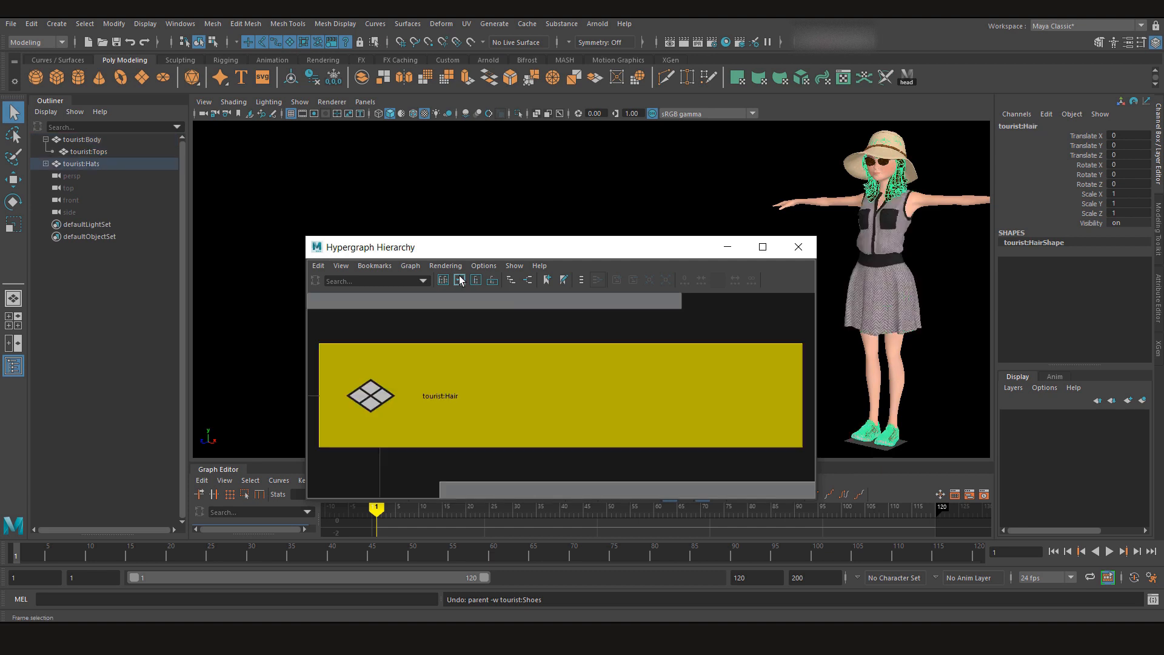
Step: Frame the whole tourist:Hats hierarchy, then frame the selected tourist:Eyewear branch
click(476, 281)
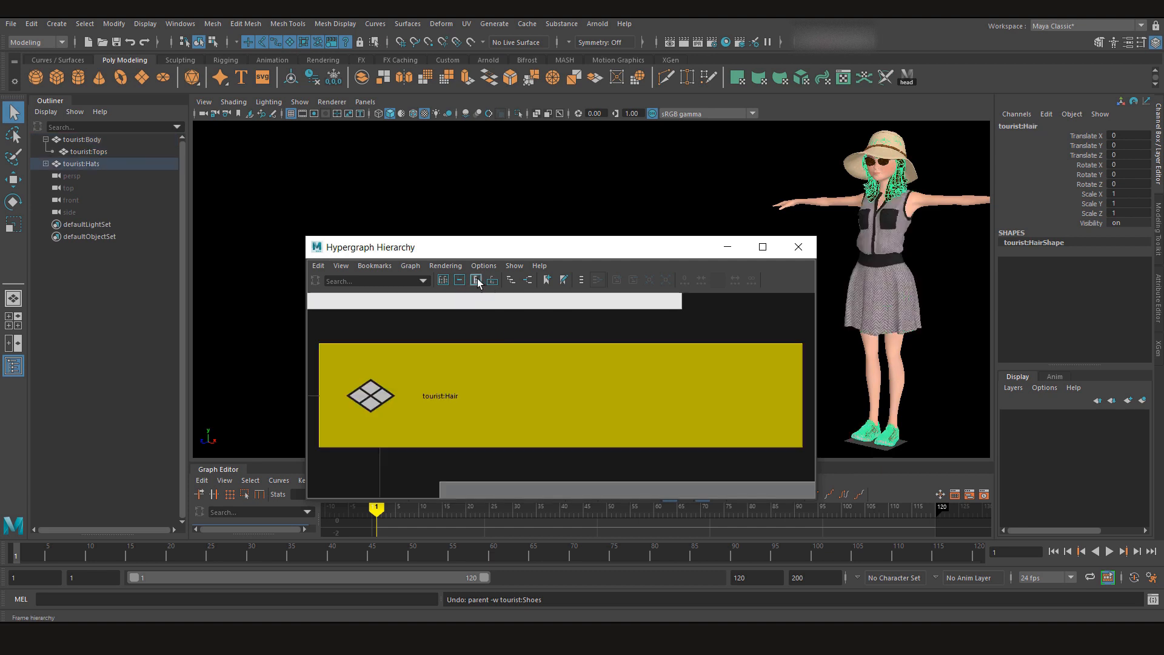
click(477, 281)
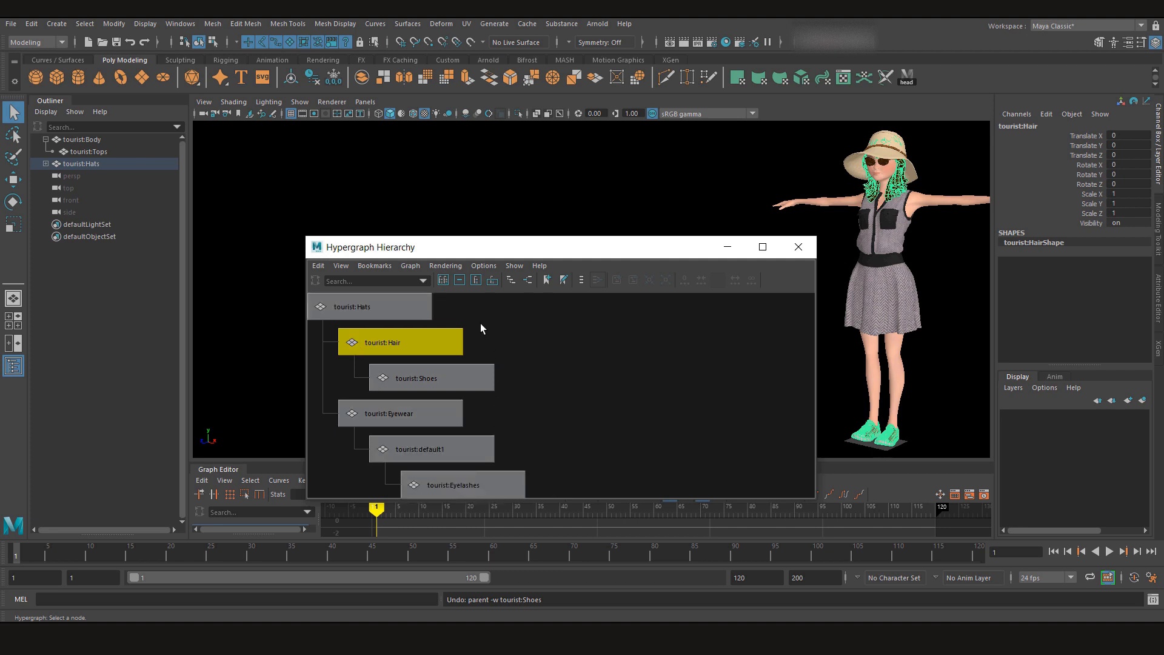
click(400, 414)
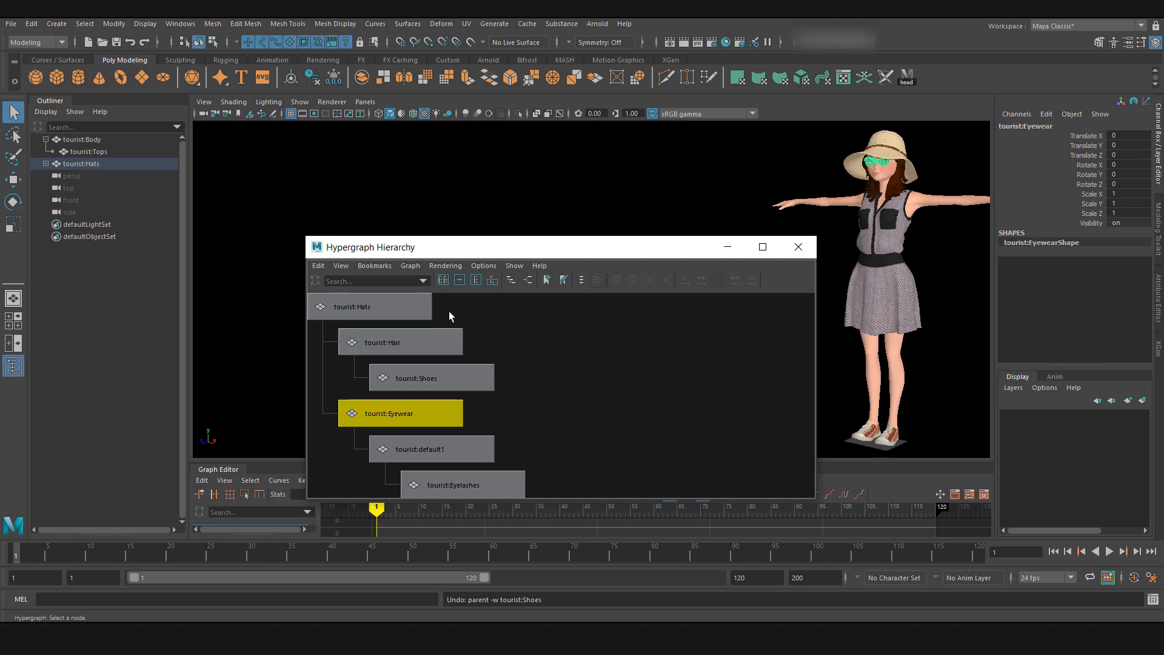
mouse_move(493, 280)
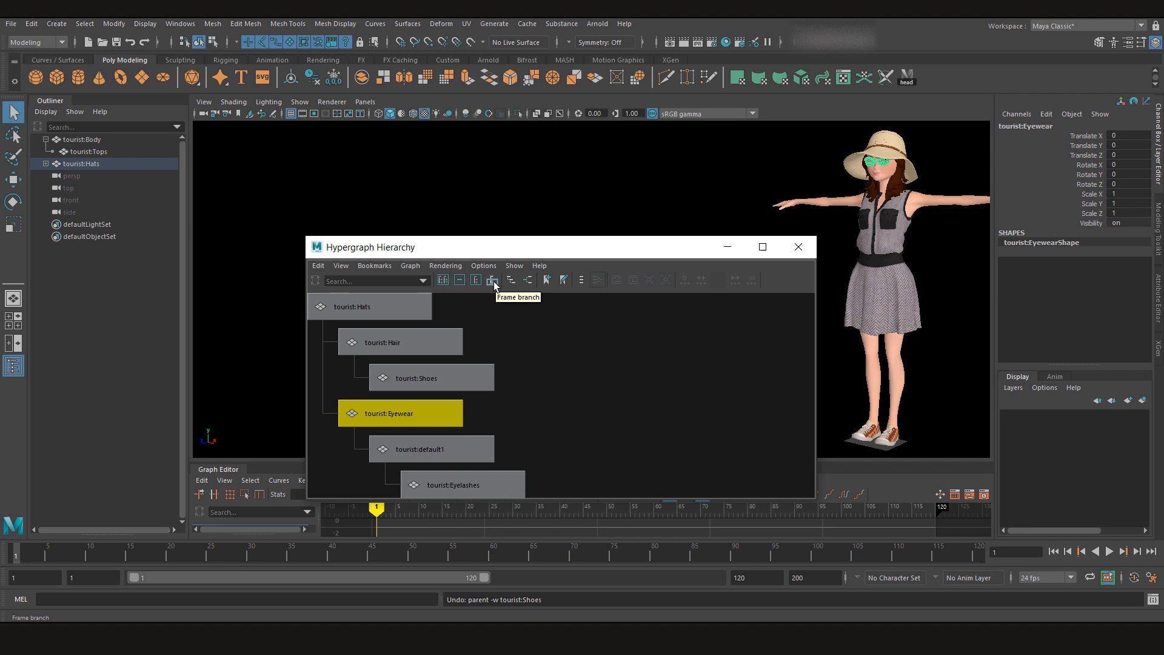
click(493, 280)
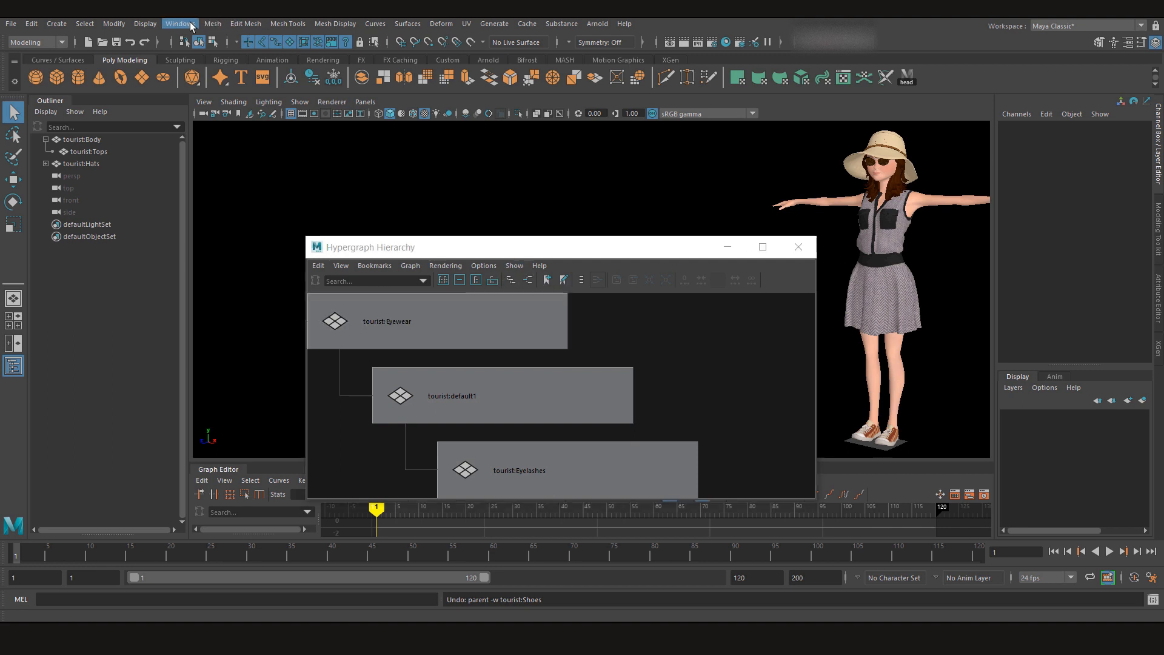
click(179, 23)
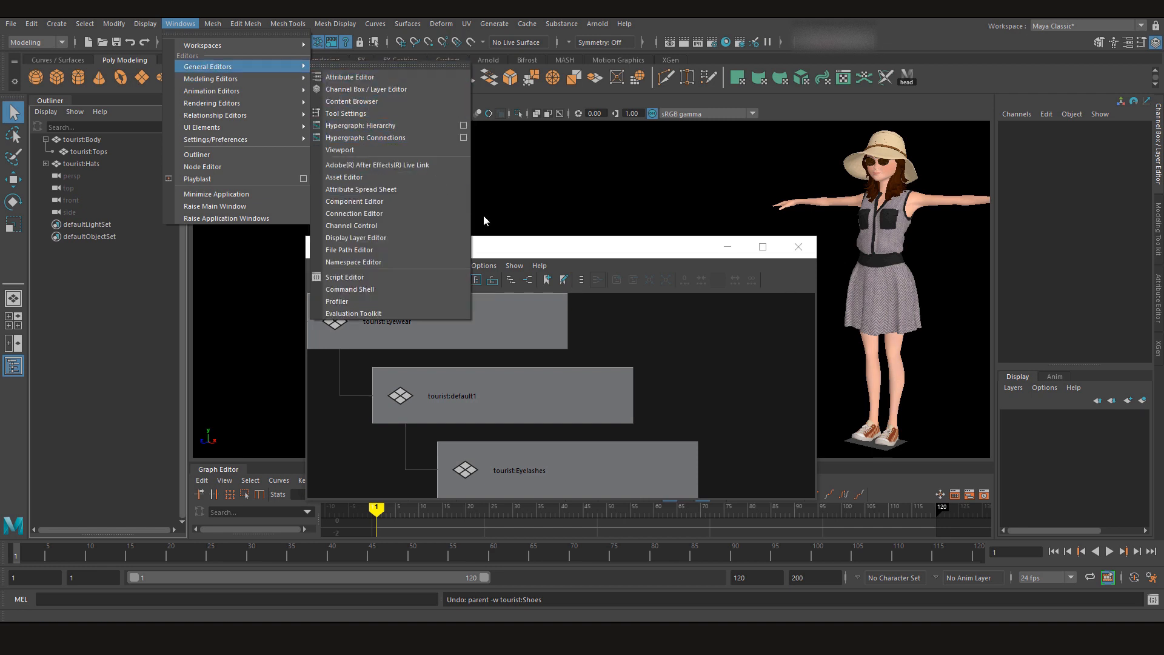
Step: Open the Hypergraph connections view, then switch back to the scene hierarchy
click(360, 125)
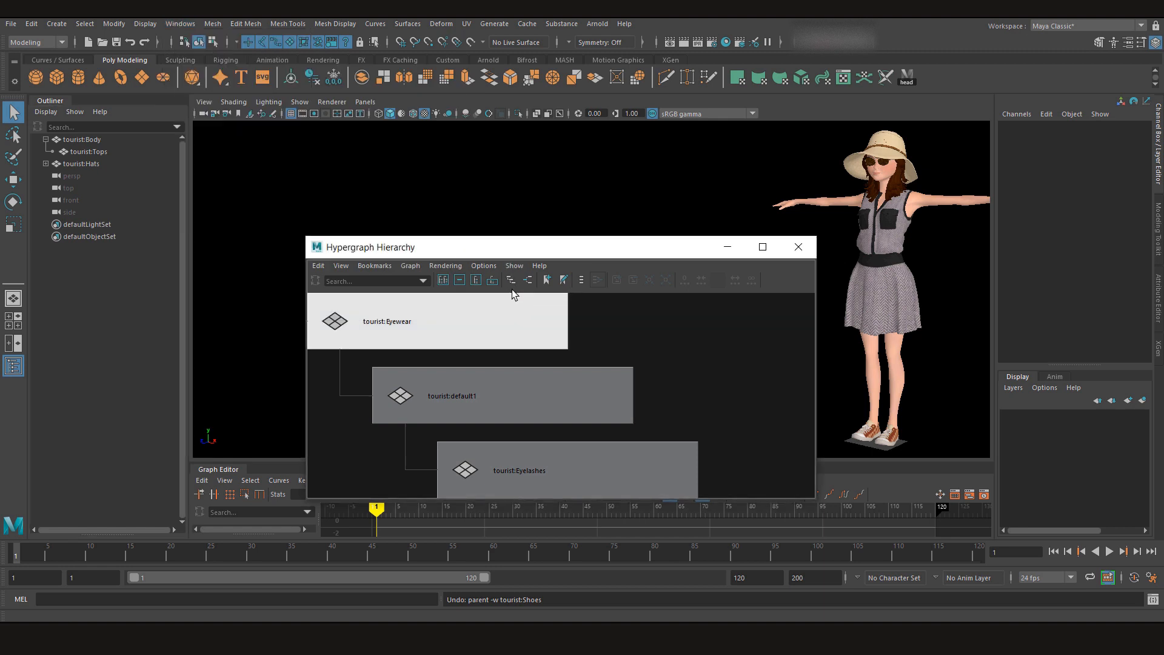
mouse_move(527, 280)
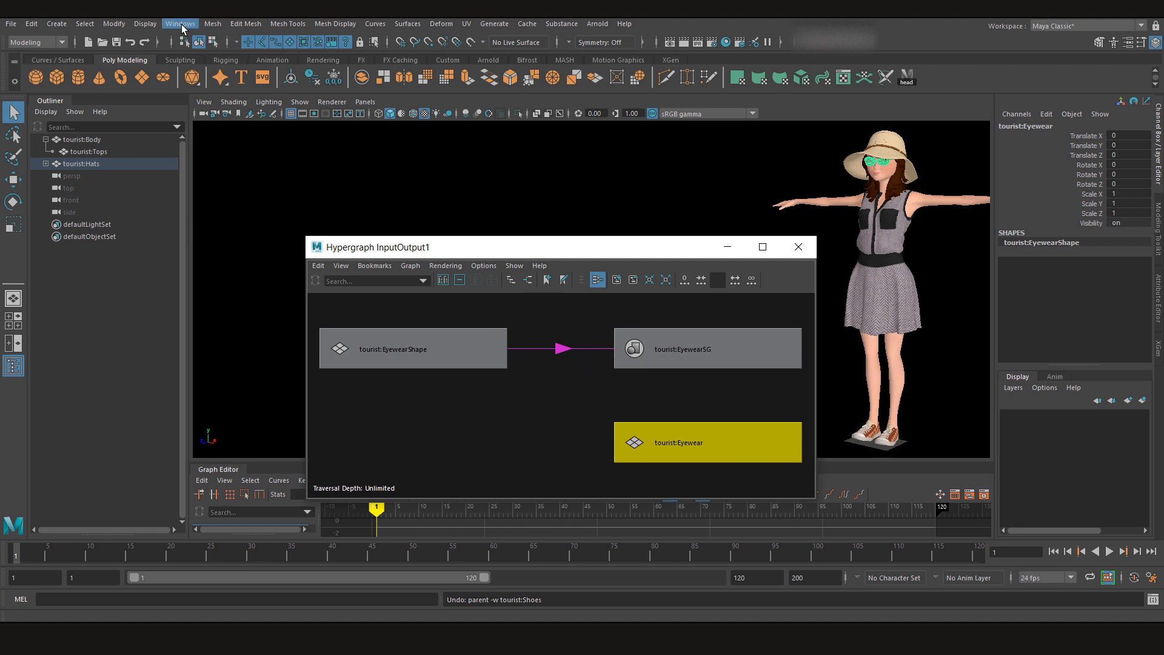
click(180, 23)
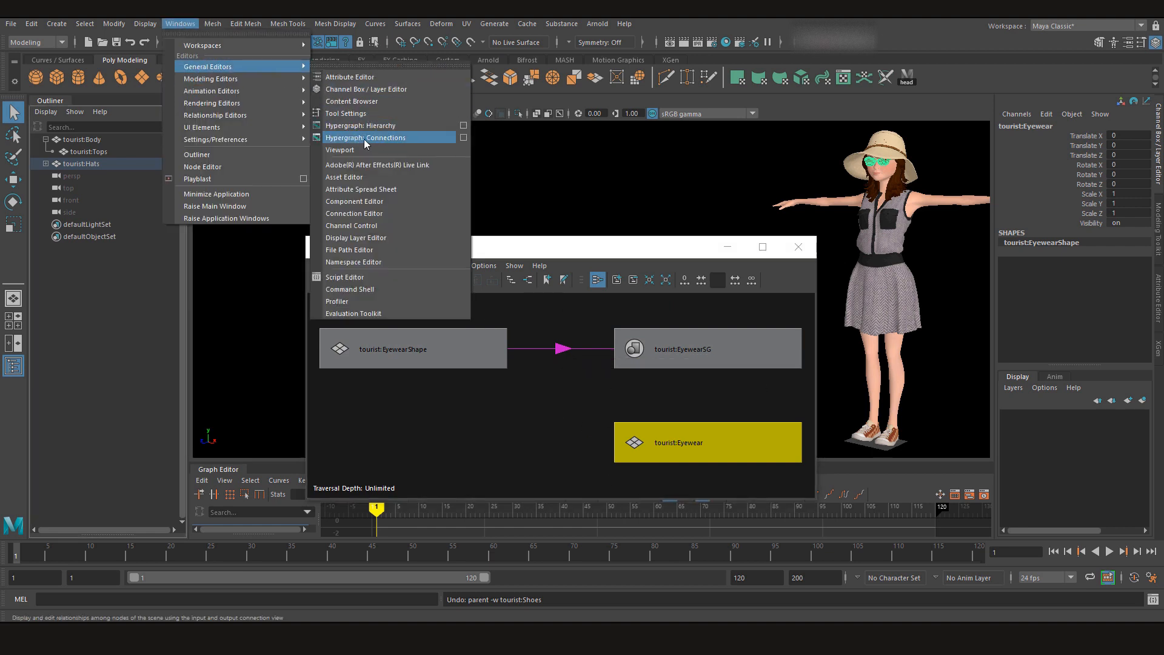
click(365, 138)
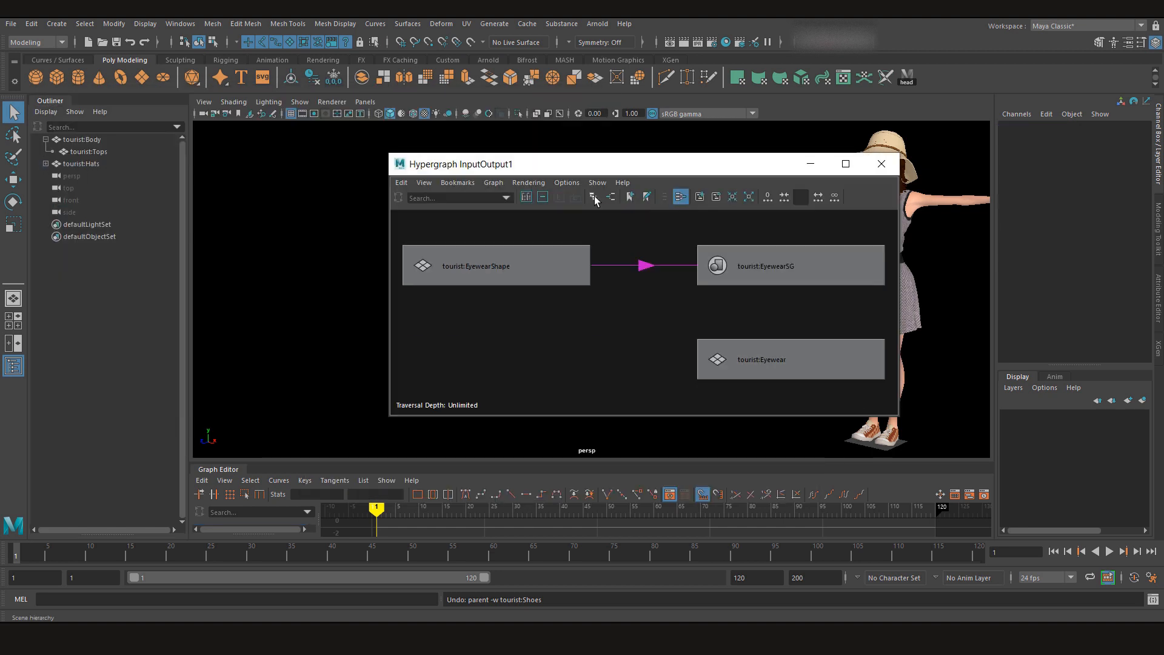
click(593, 196)
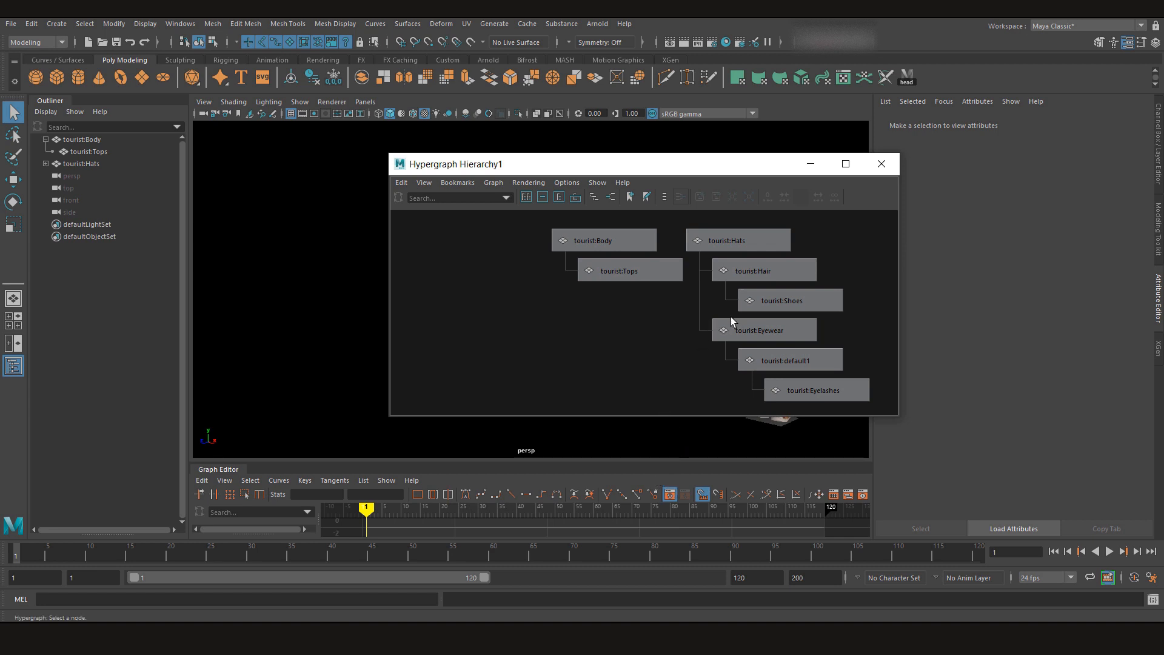
Step: Select tourist:Eyewear, EyewearShape and EyewearSG and graph their input and output connections
click(763, 330)
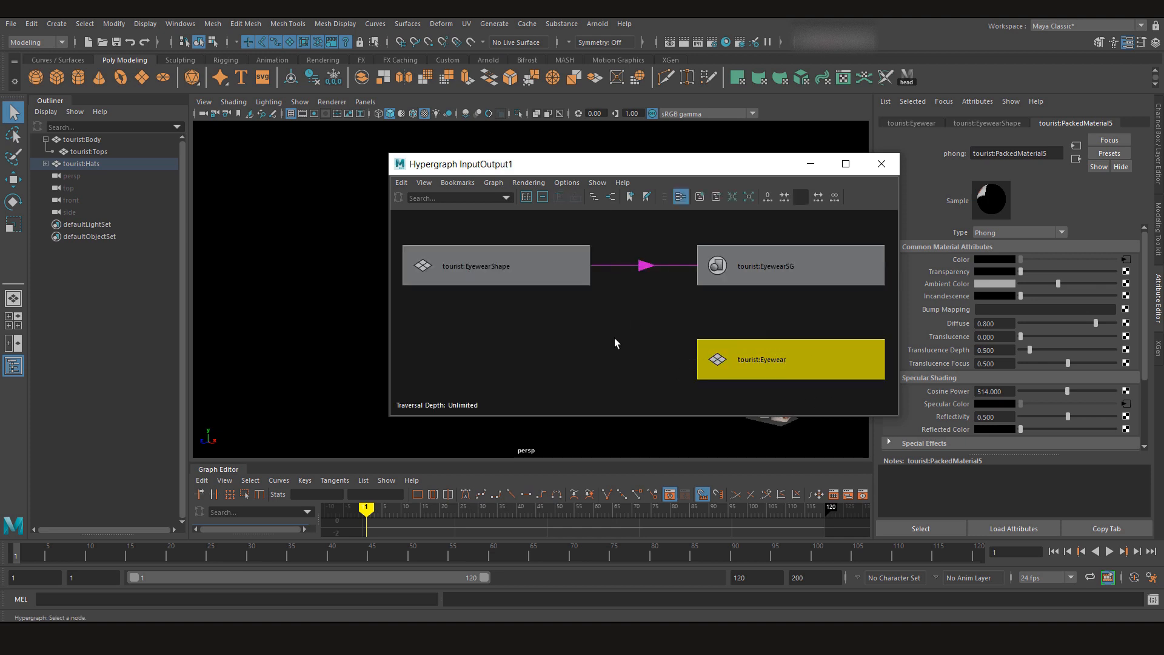
click(496, 266)
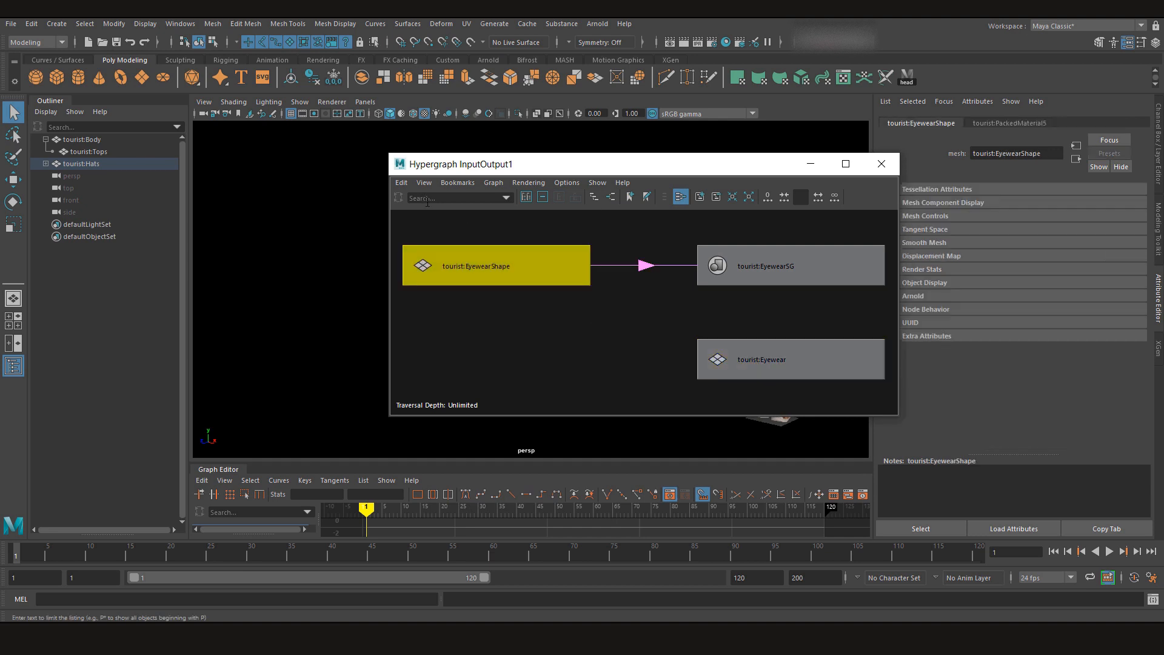
click(790, 266)
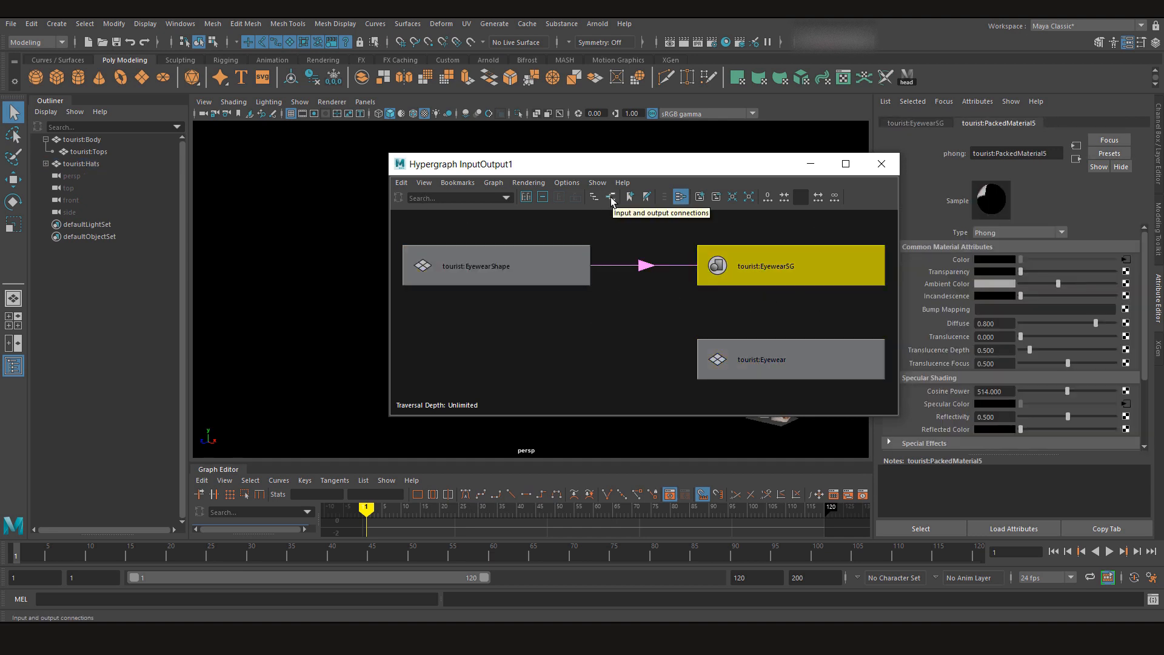
click(611, 196)
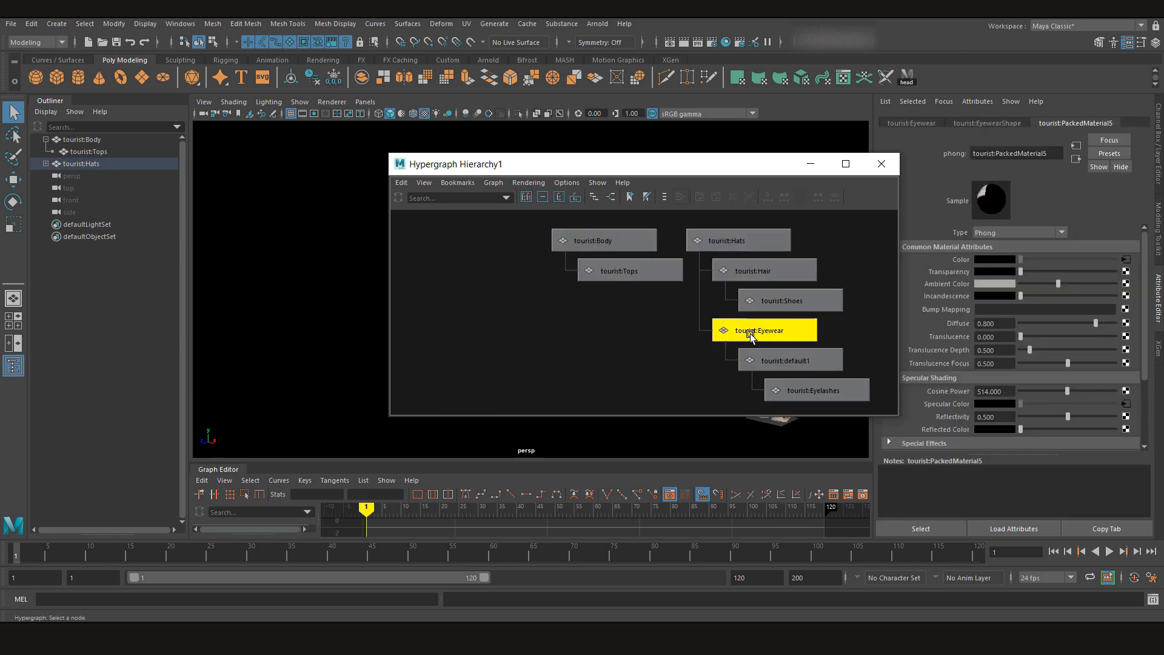
click(679, 197)
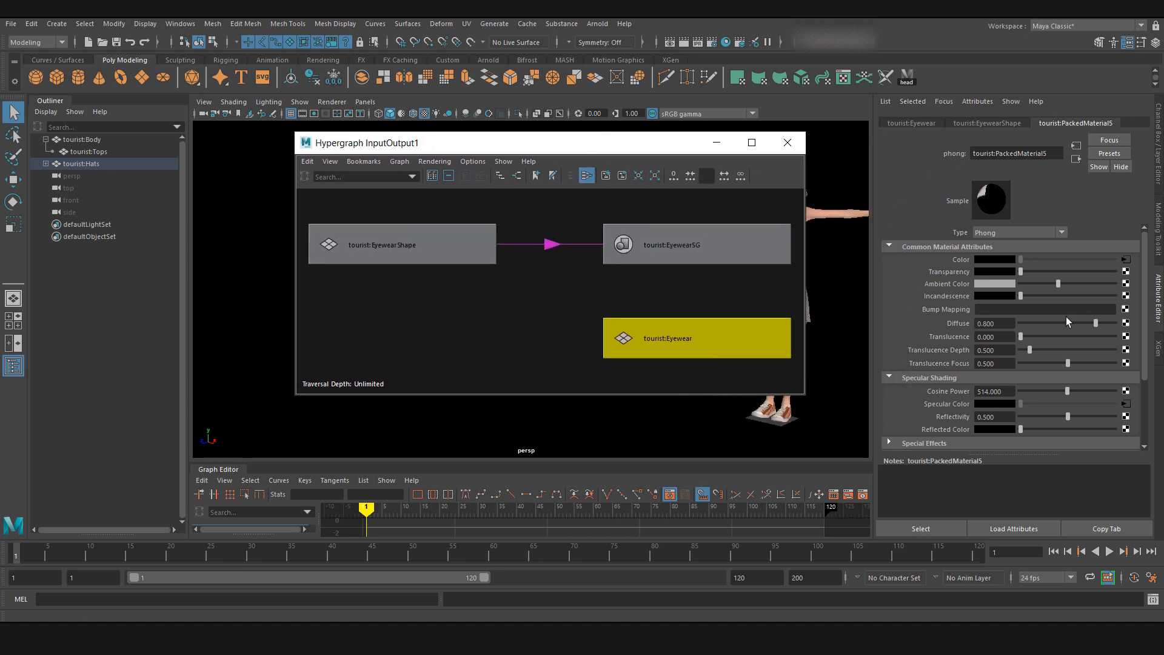
mouse_move(1045, 188)
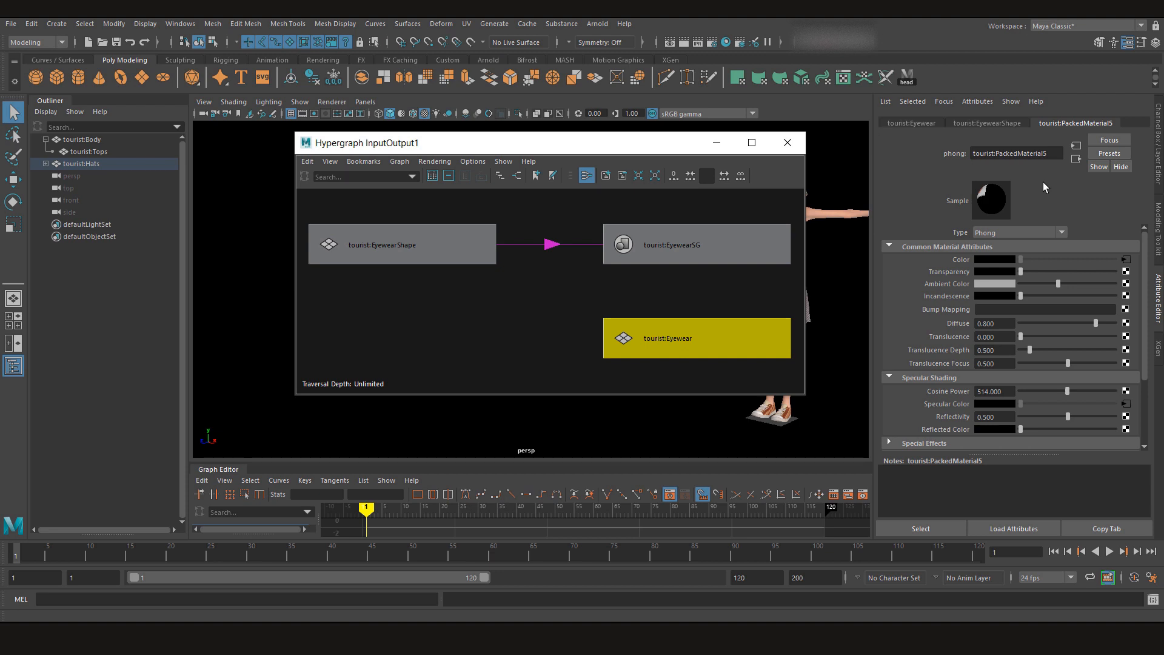
mouse_move(1036, 206)
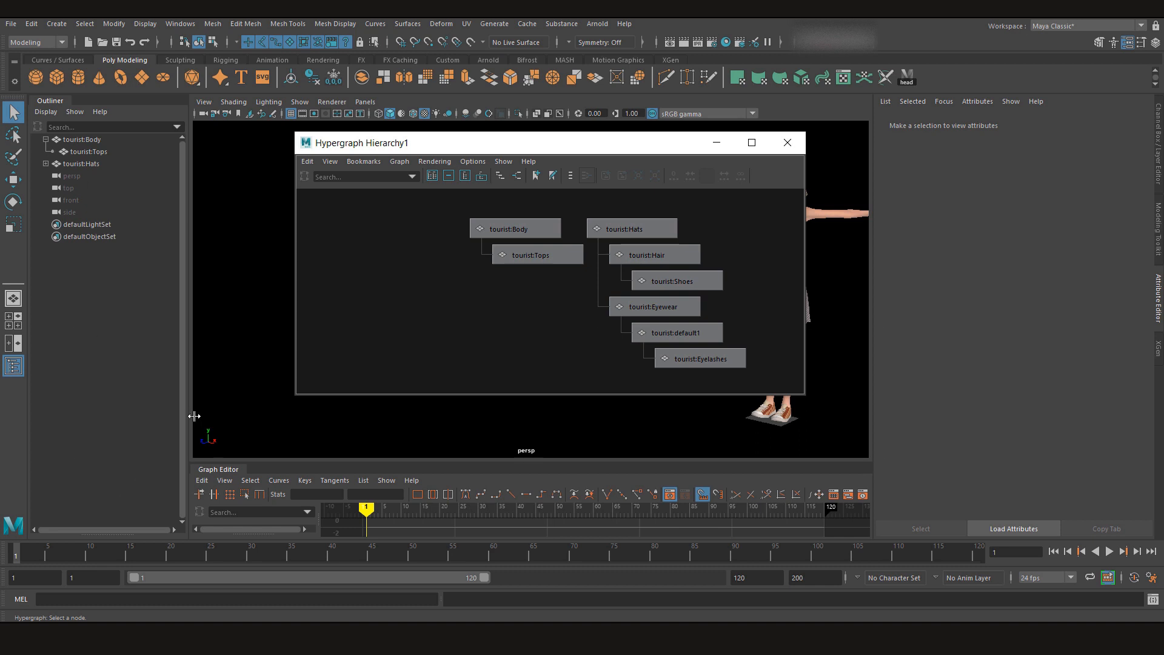
mouse_move(420, 335)
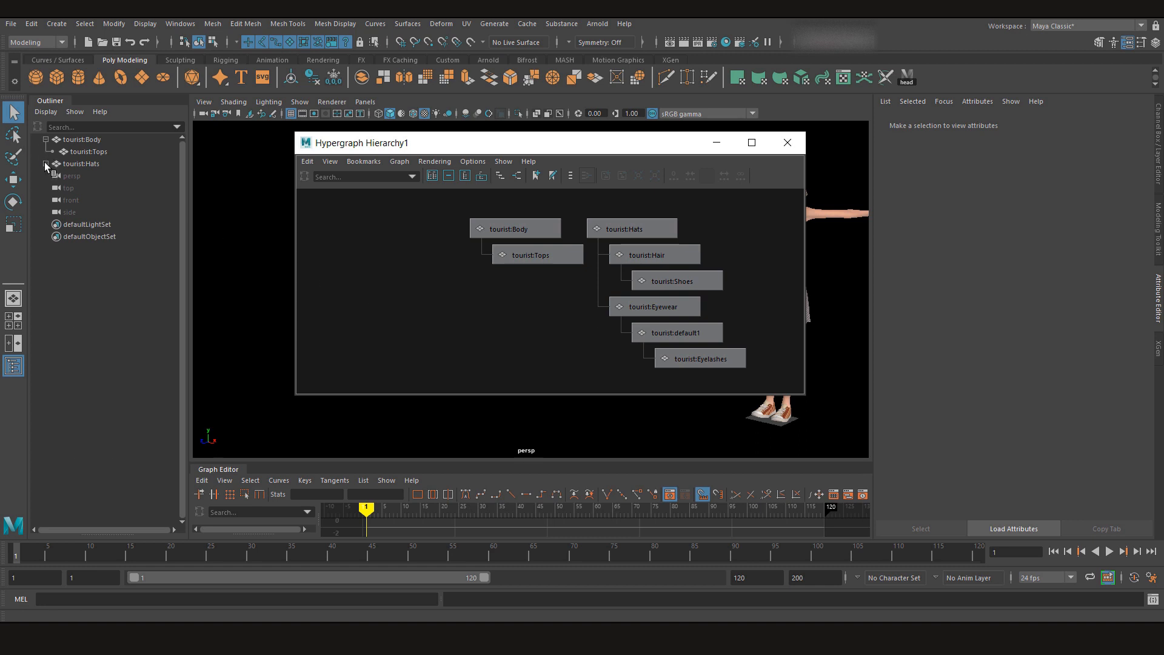
Step: Expand tourist:Hats and tourist:default1 in the Outliner to reveal tourist:Eyelashes
click(46, 164)
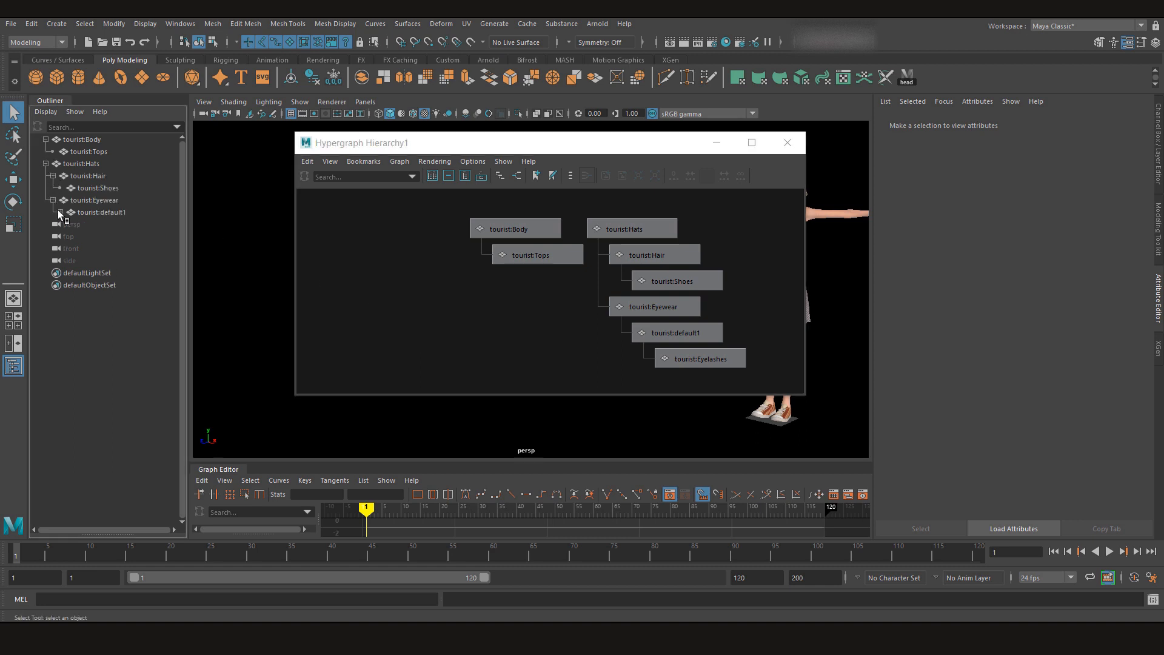
click(44, 212)
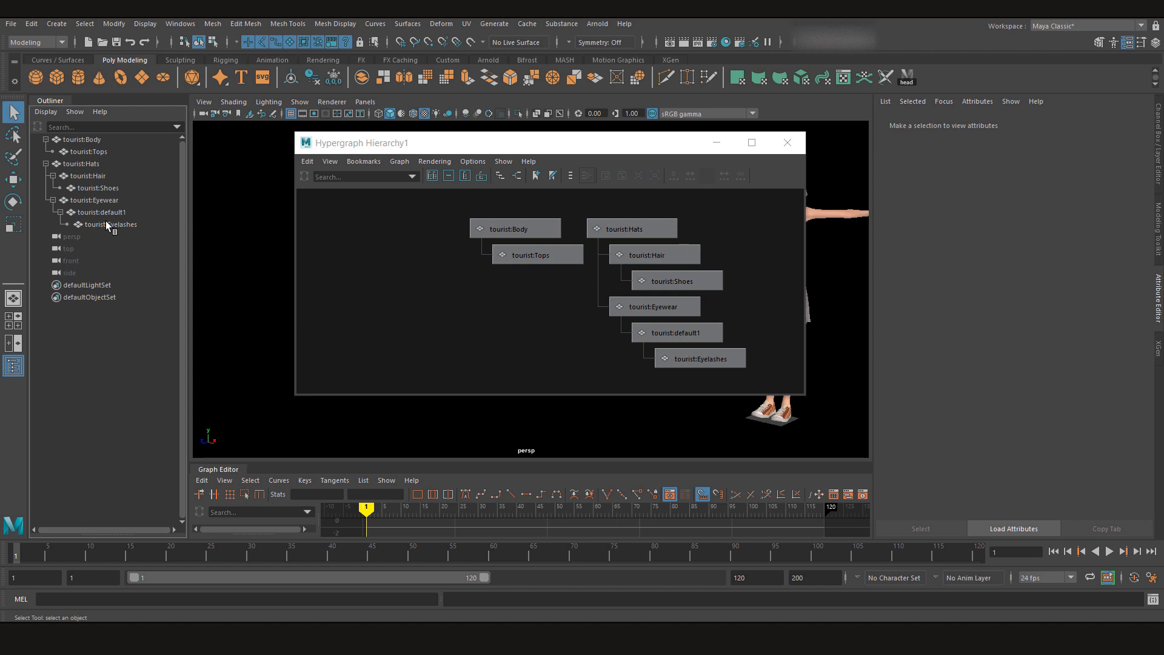
mouse_move(107, 222)
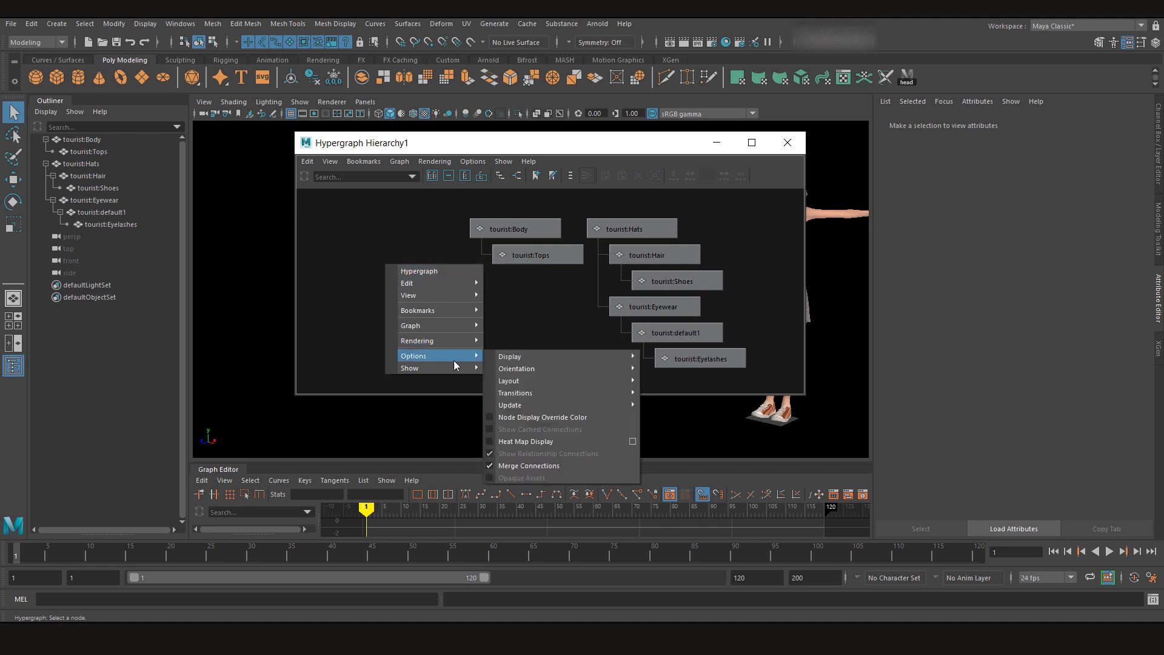
mouse_move(516, 368)
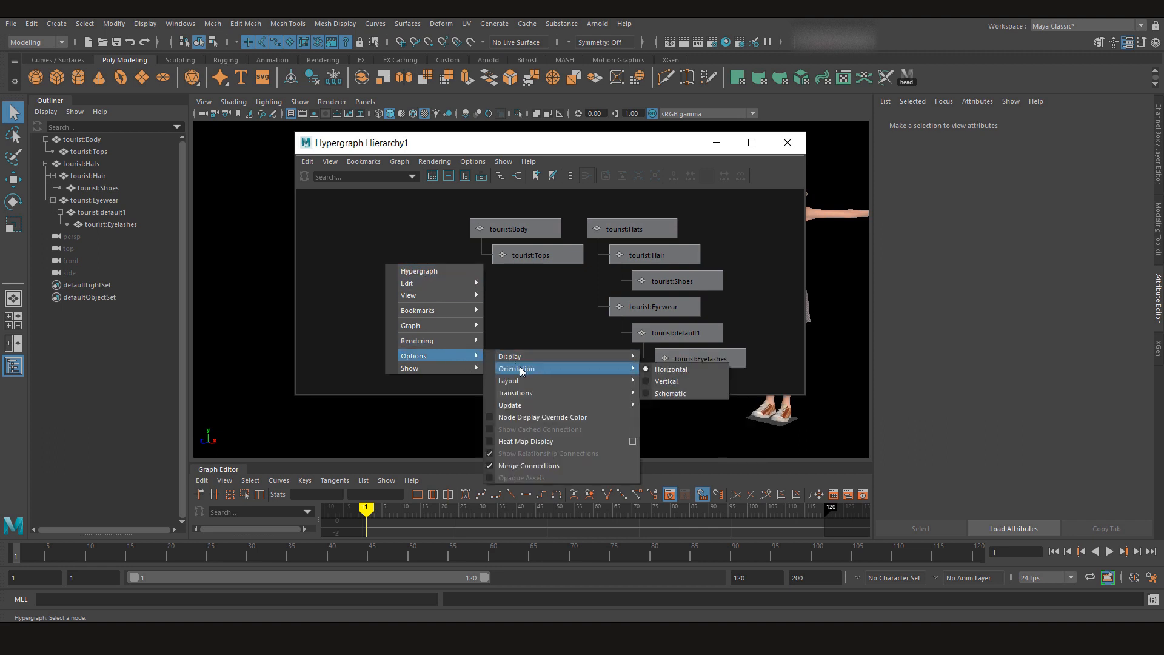
mouse_move(671, 369)
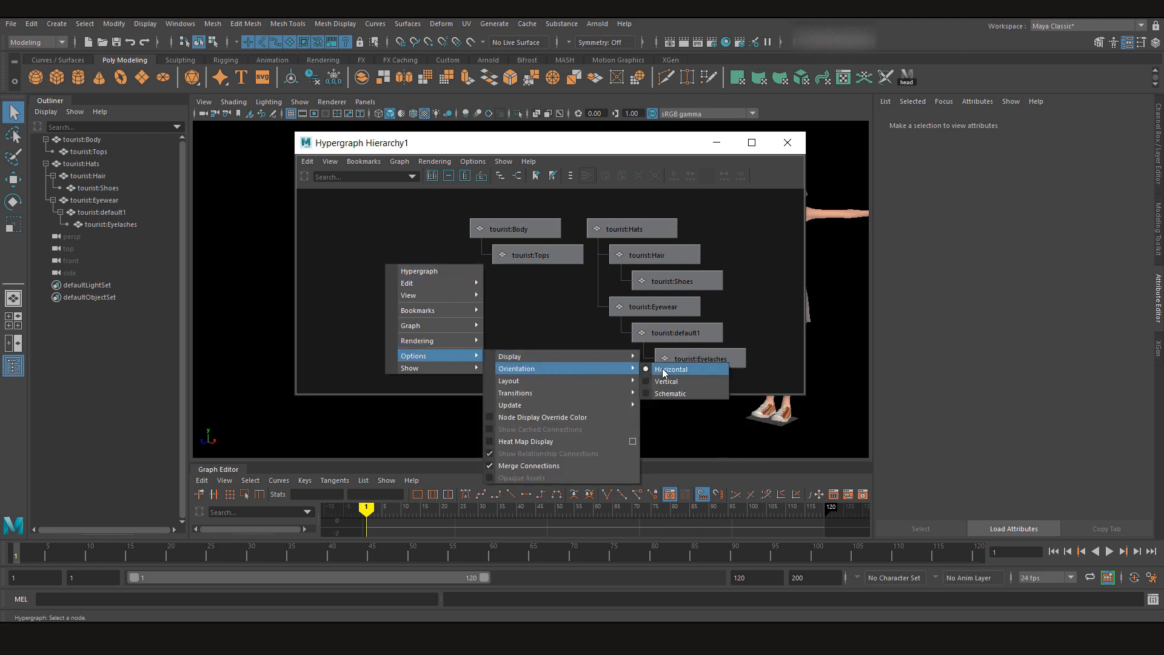
Step: Set the Hypergraph orientation to horizontal, then vertical, and select tourist:Hats
click(666, 381)
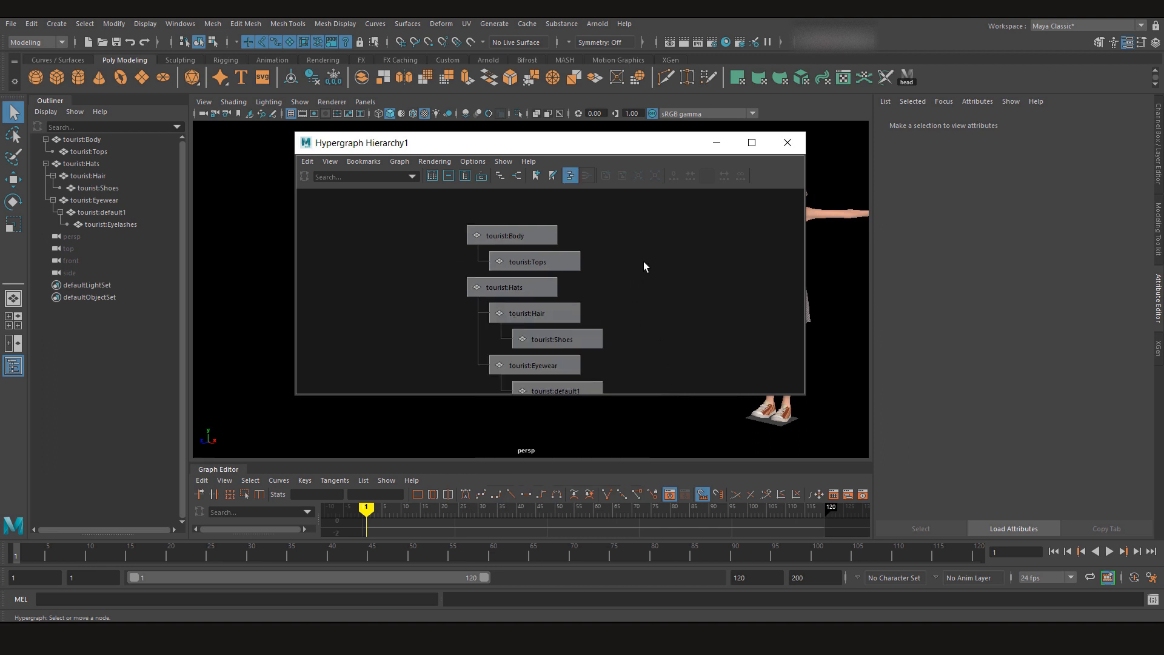
right_click(644, 265)
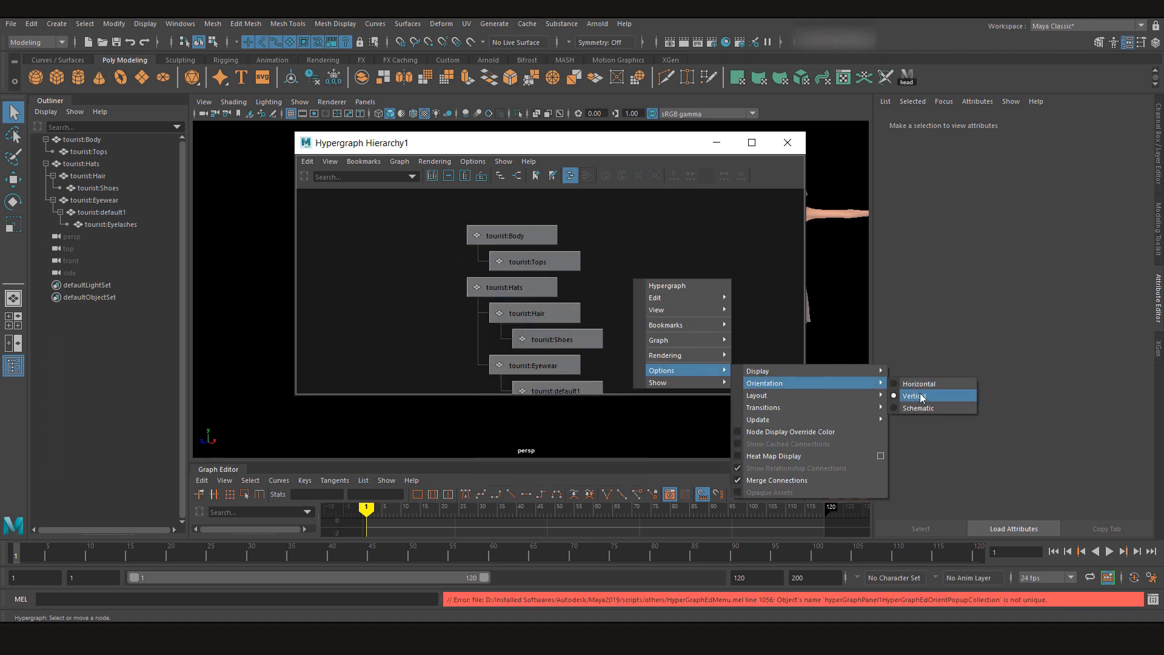
click(920, 384)
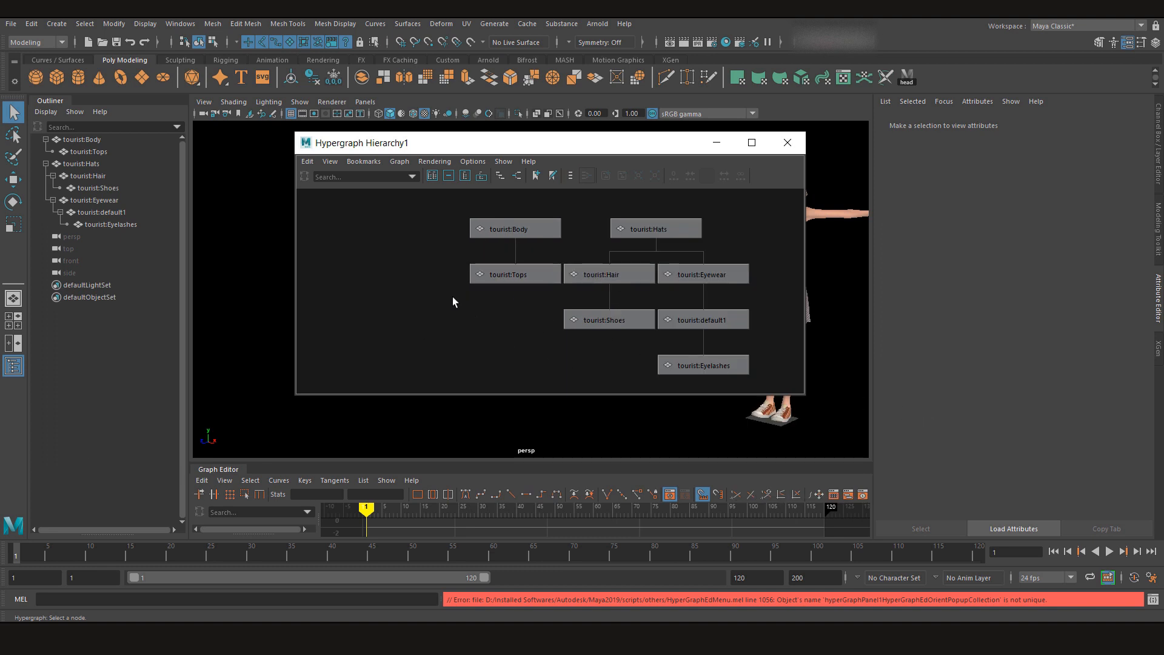
click(655, 228)
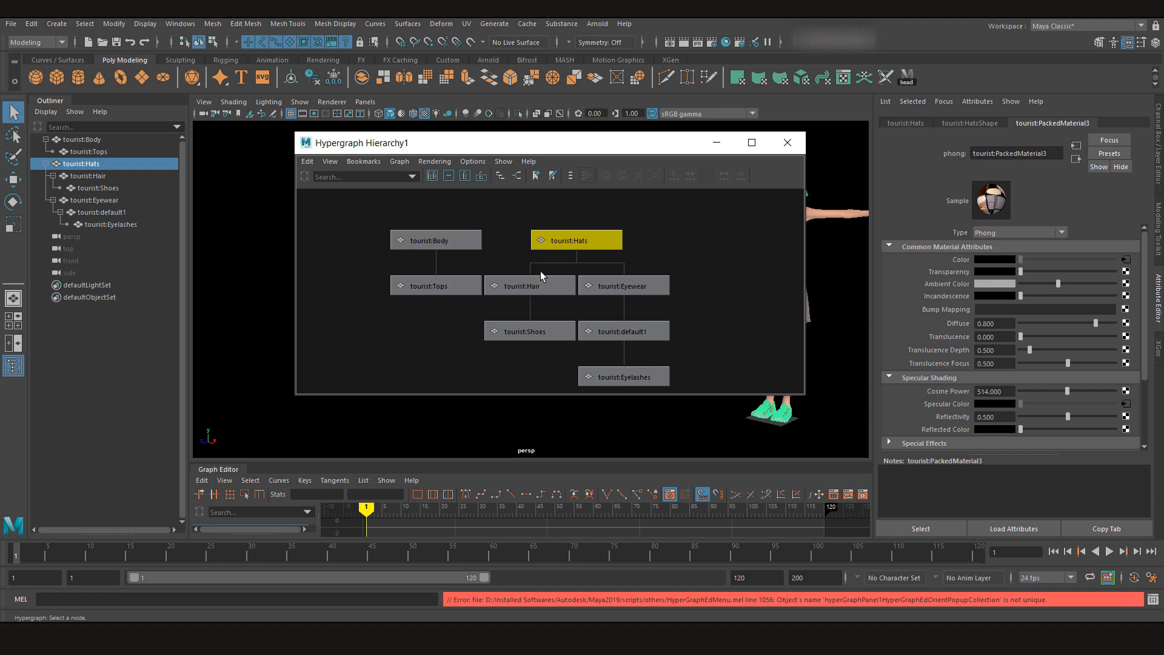
click(623, 285)
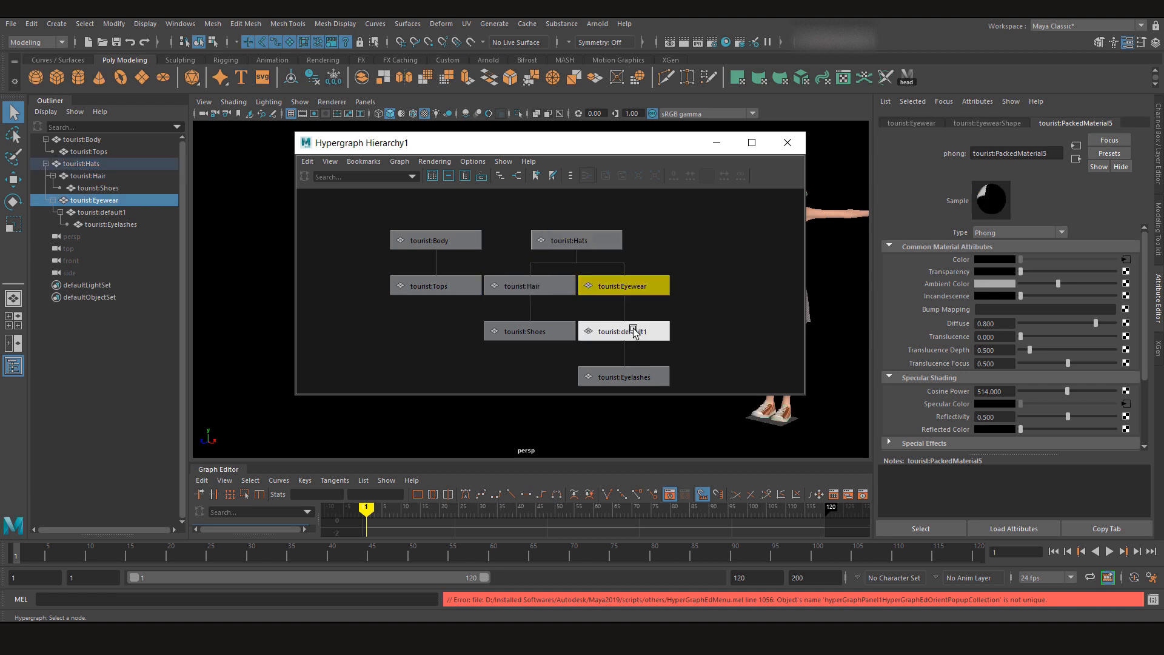
click(623, 376)
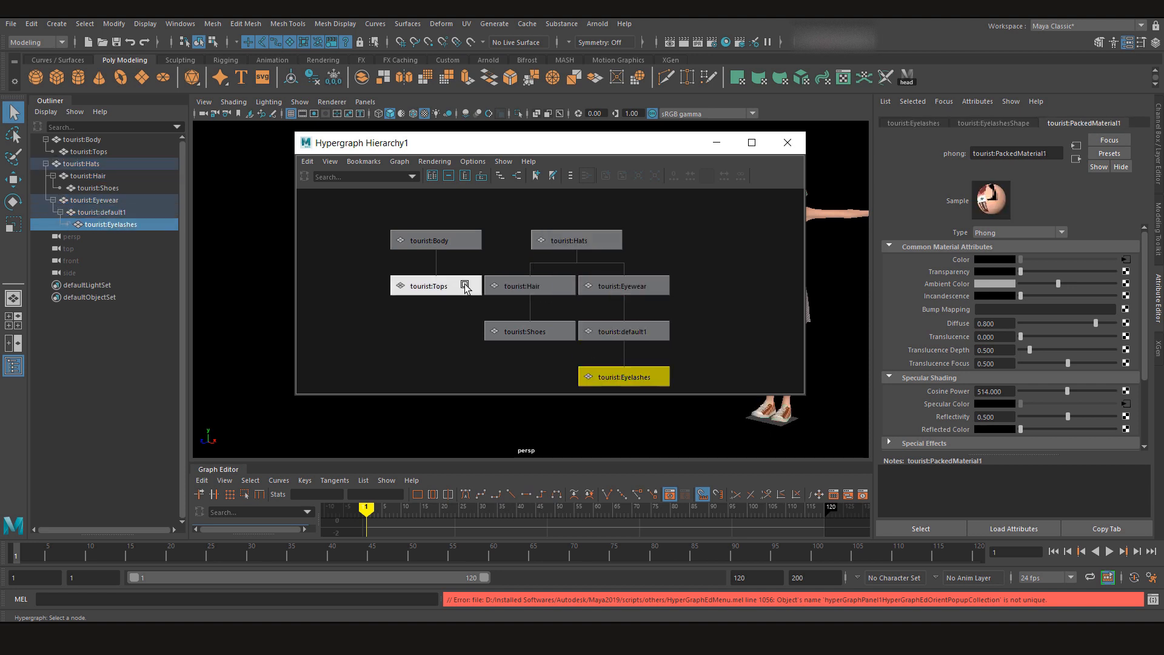
click(427, 285)
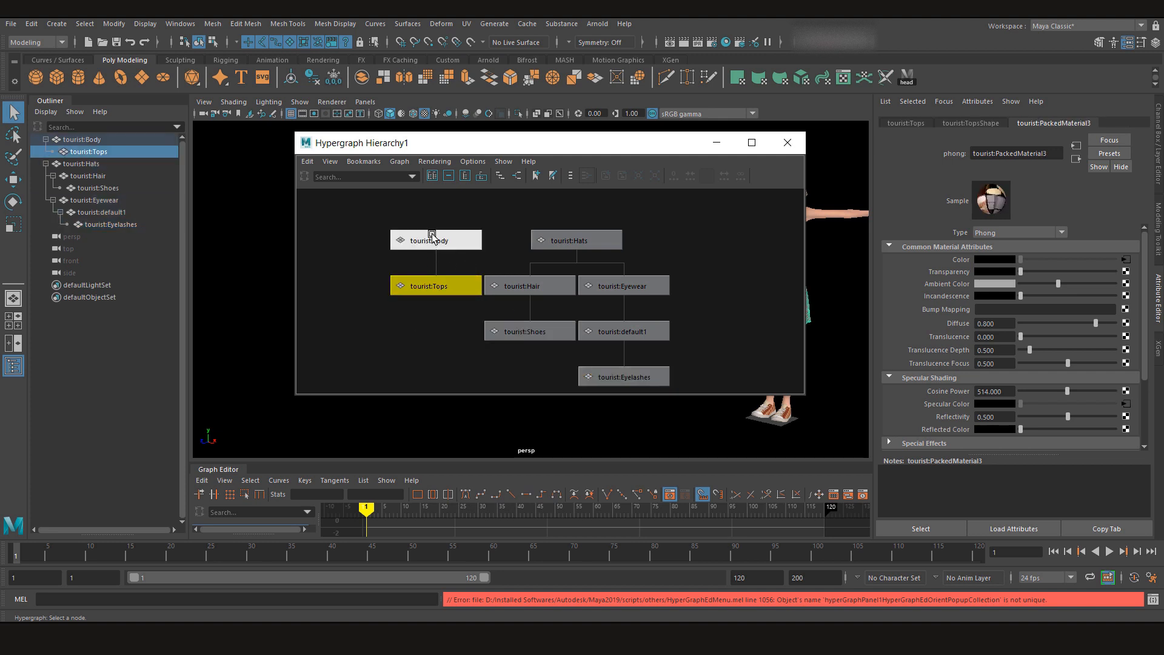
click(436, 239)
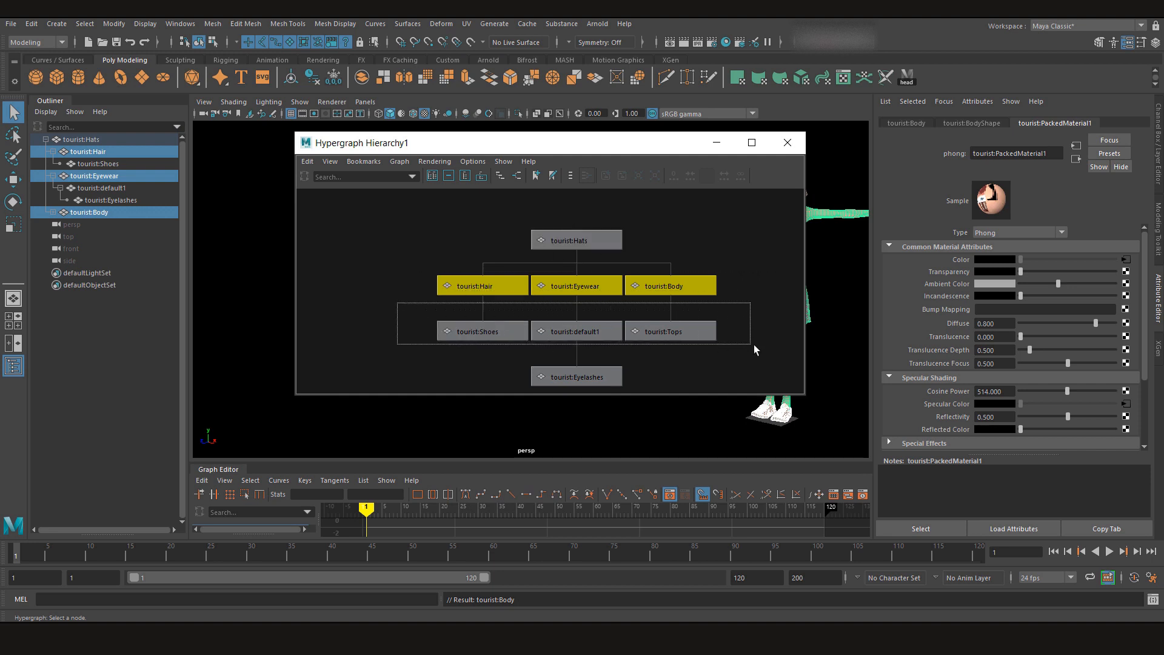
Step: Clear the Hypergraph selection after parenting tourist:Body under tourist:Hats
click(576, 377)
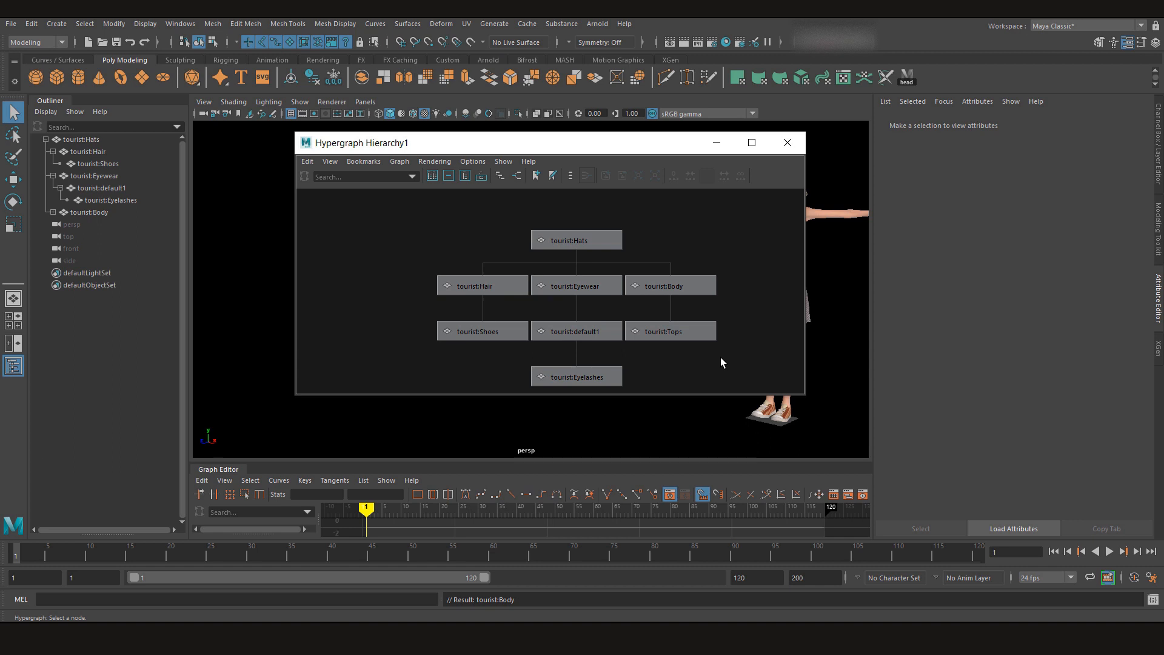
mouse_move(730, 361)
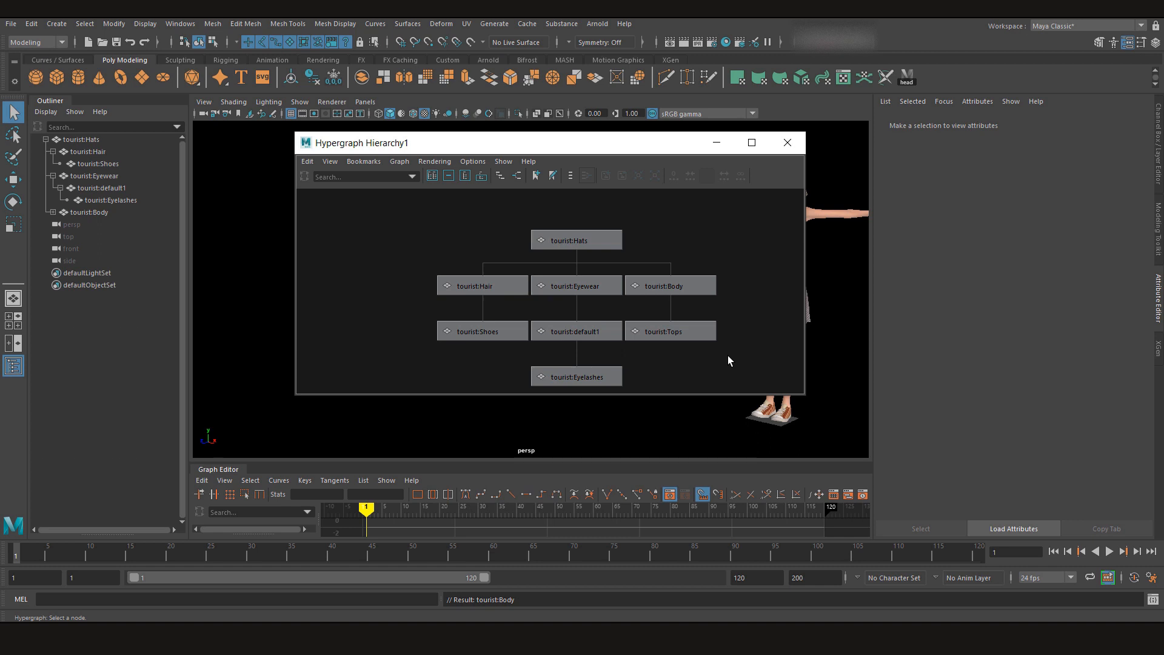